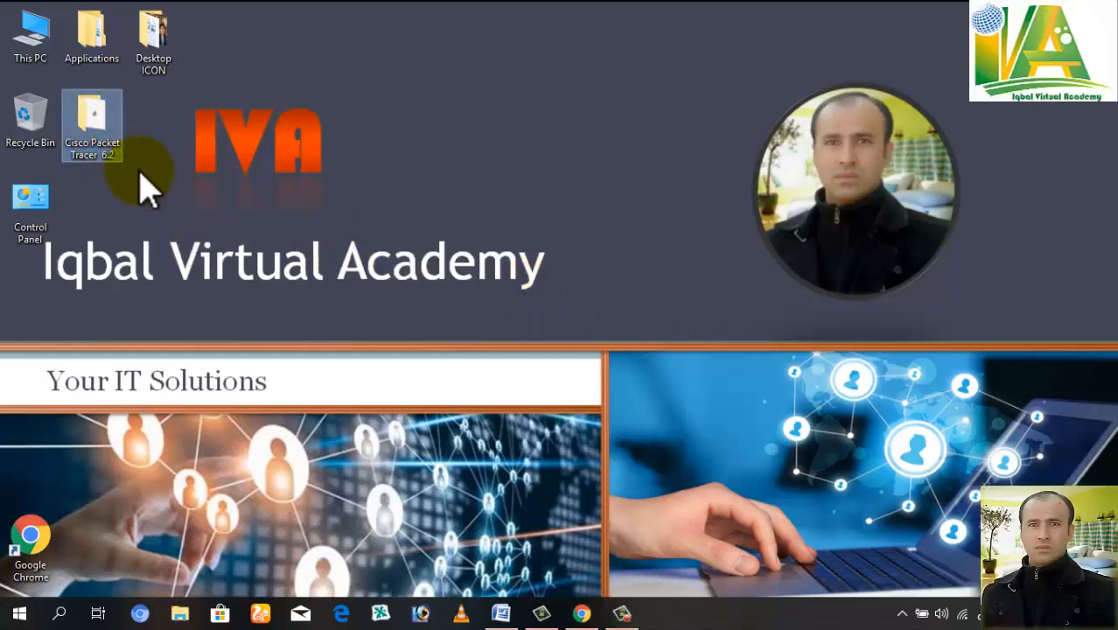
{"action": "mouse_move", "coordinate": [420, 534]}
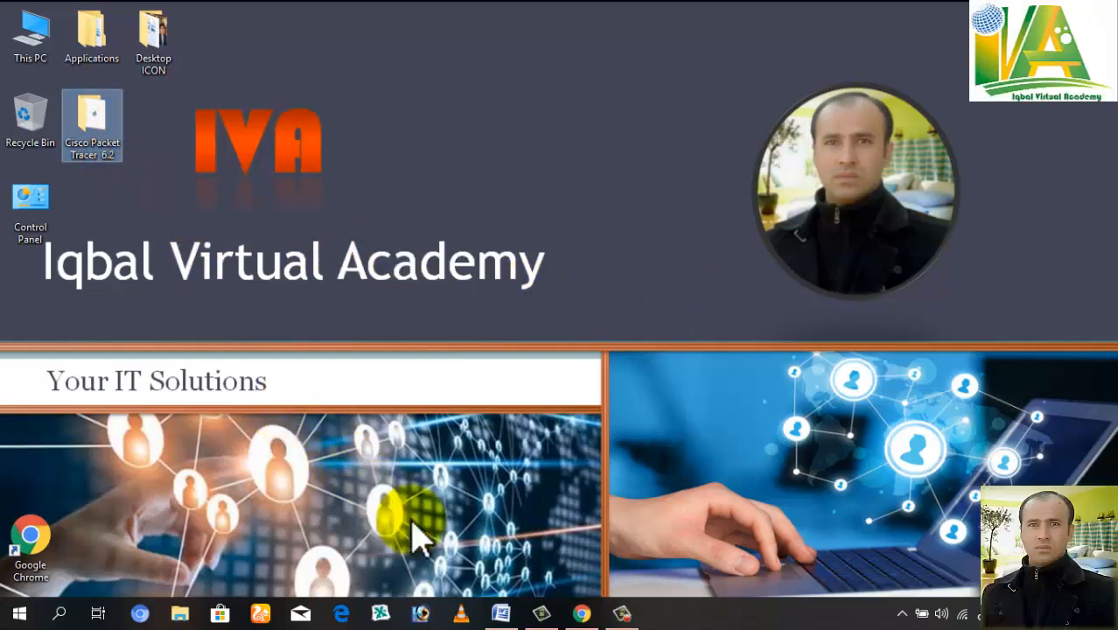
- Open Microsoft Word from the taskbar to show the Packet Tracer - Wikipedia document
{"action": "left_click", "coordinate": [501, 612]}
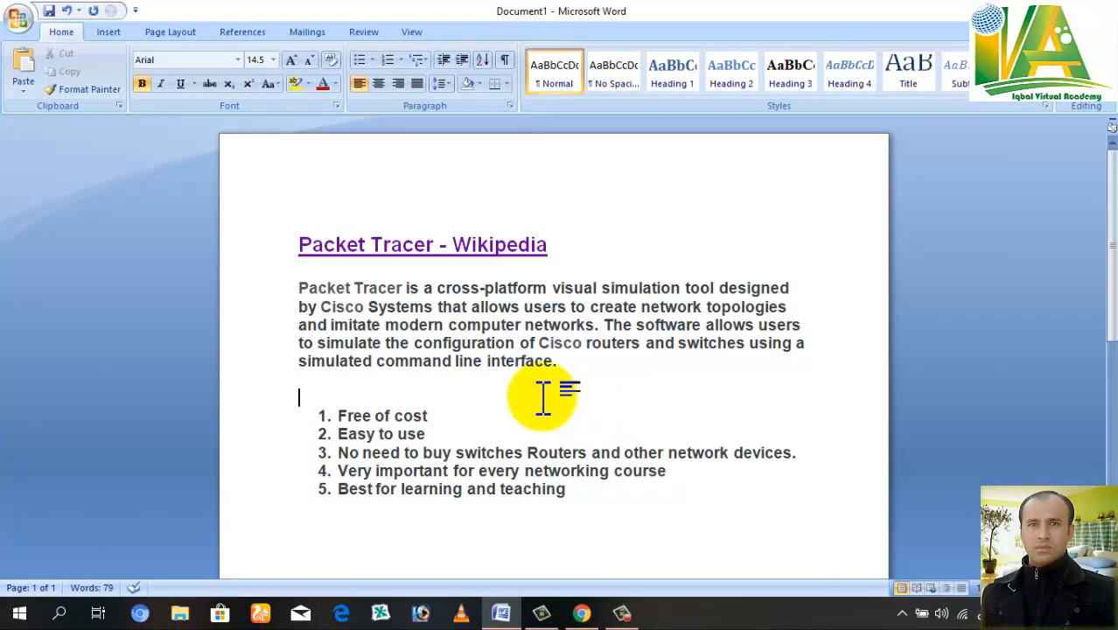
{"action": "mouse_move", "coordinate": [821, 308]}
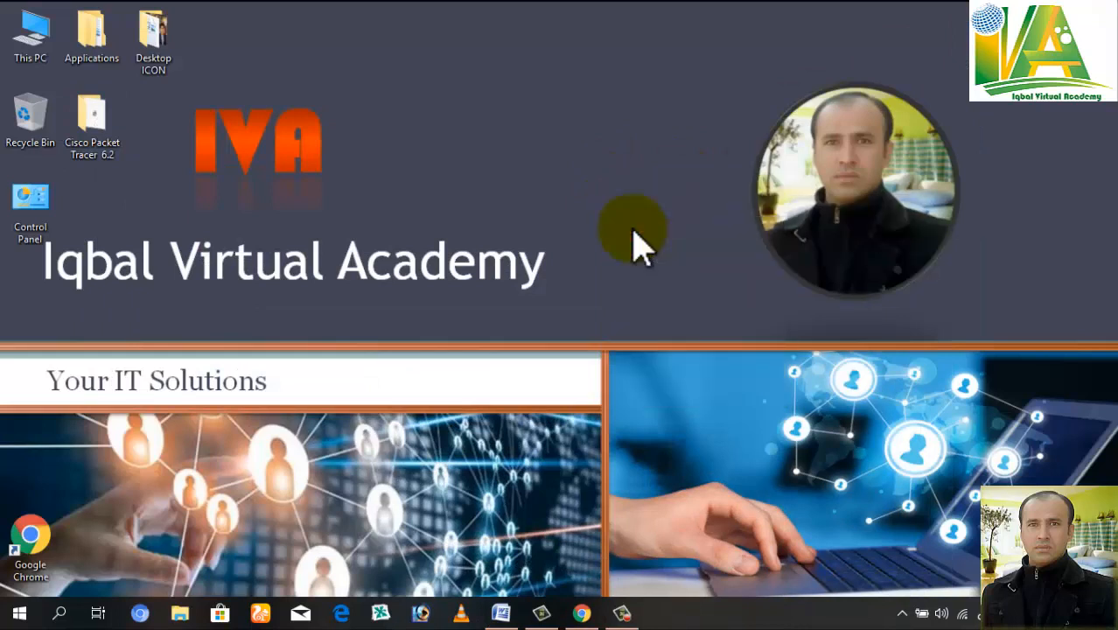
{"action": "mouse_move", "coordinate": [184, 206]}
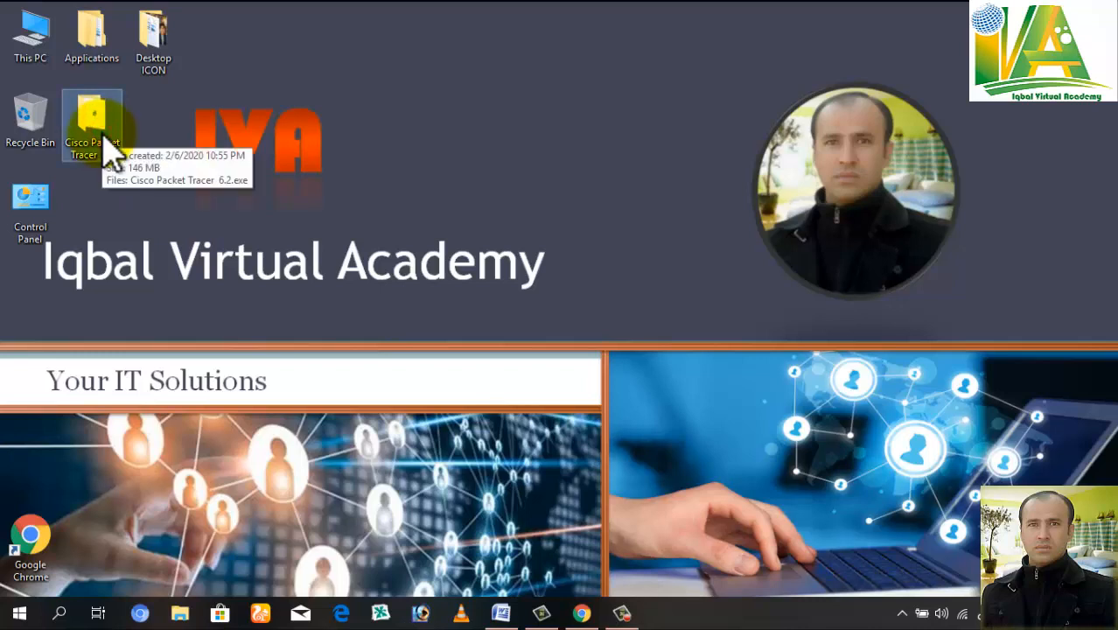
{"action": "mouse_move", "coordinate": [245, 175]}
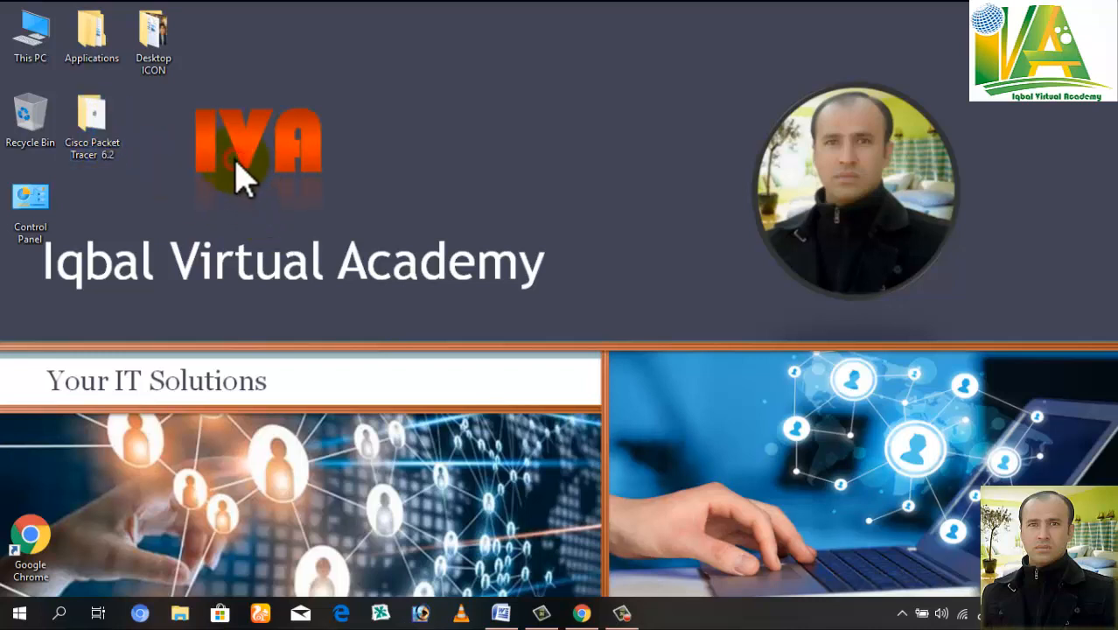
- Open the Cisco Packet Tracer 6.2 folder and run the installer
{"action": "double_click", "coordinate": [92, 118]}
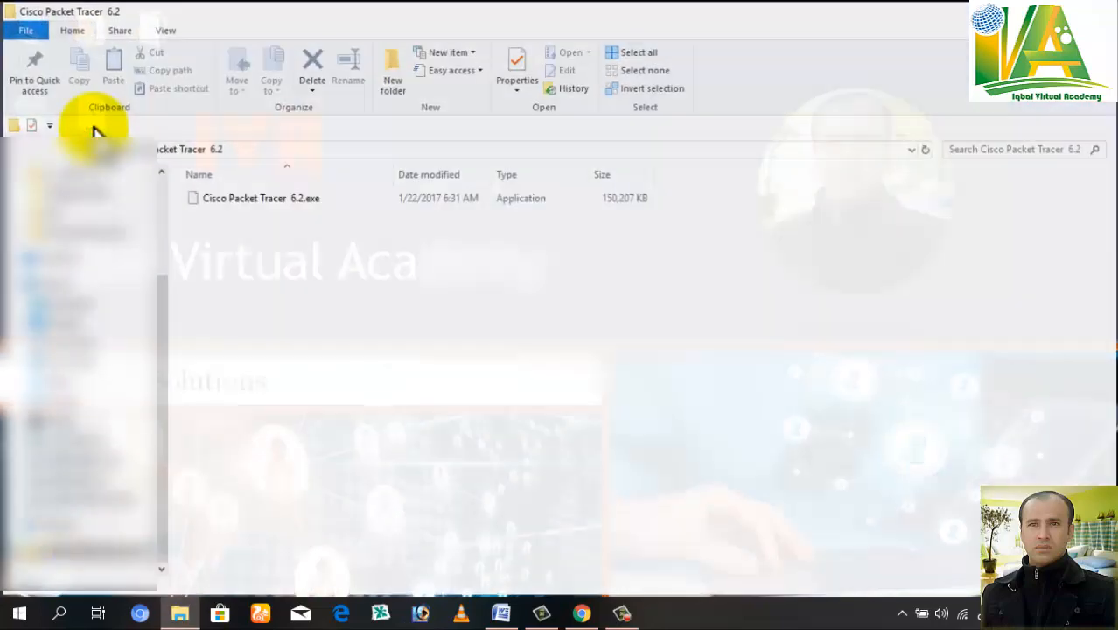
{"action": "left_click", "coordinate": [259, 197]}
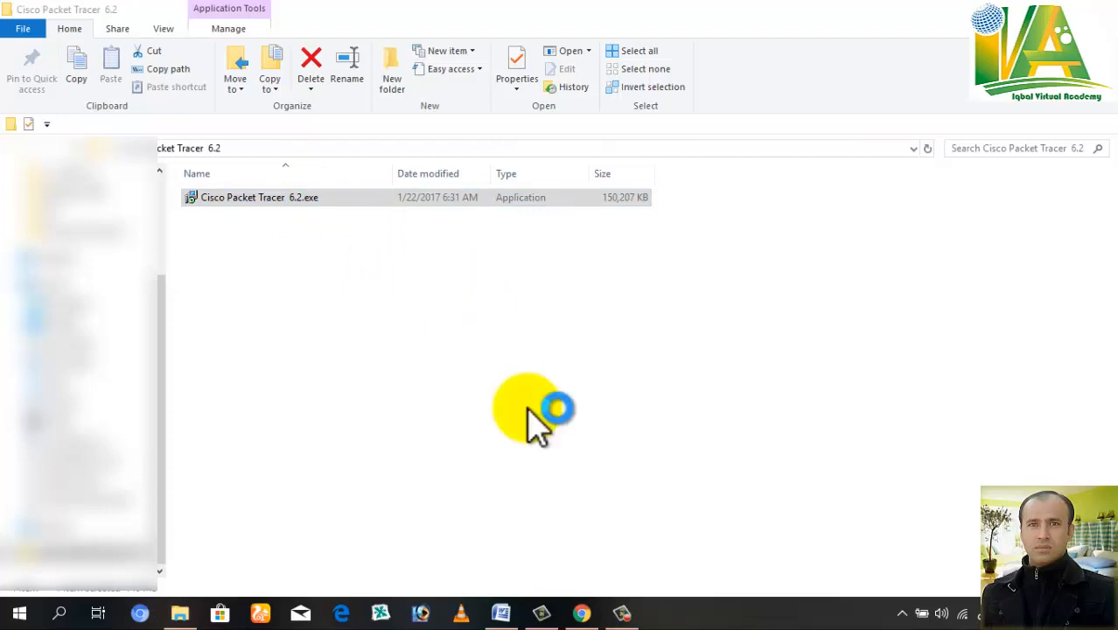
{"action": "double_click", "coordinate": [259, 197]}
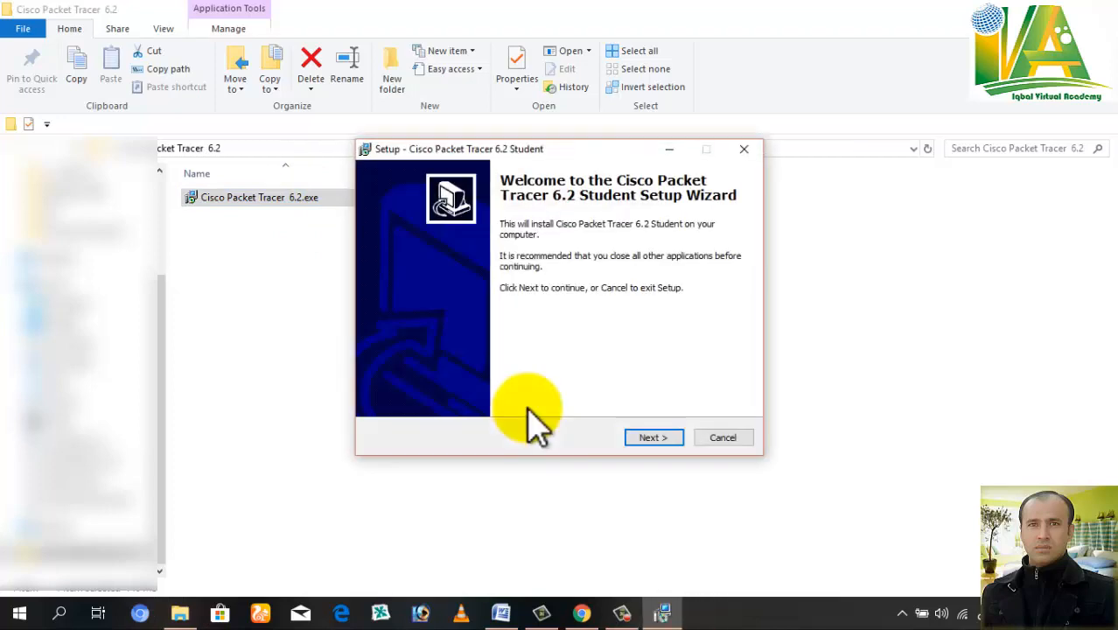
- Install Packet Tracer 6.2 Student in the default folder with a Quick Launch icon, then finish
{"action": "left_click", "coordinate": [652, 438]}
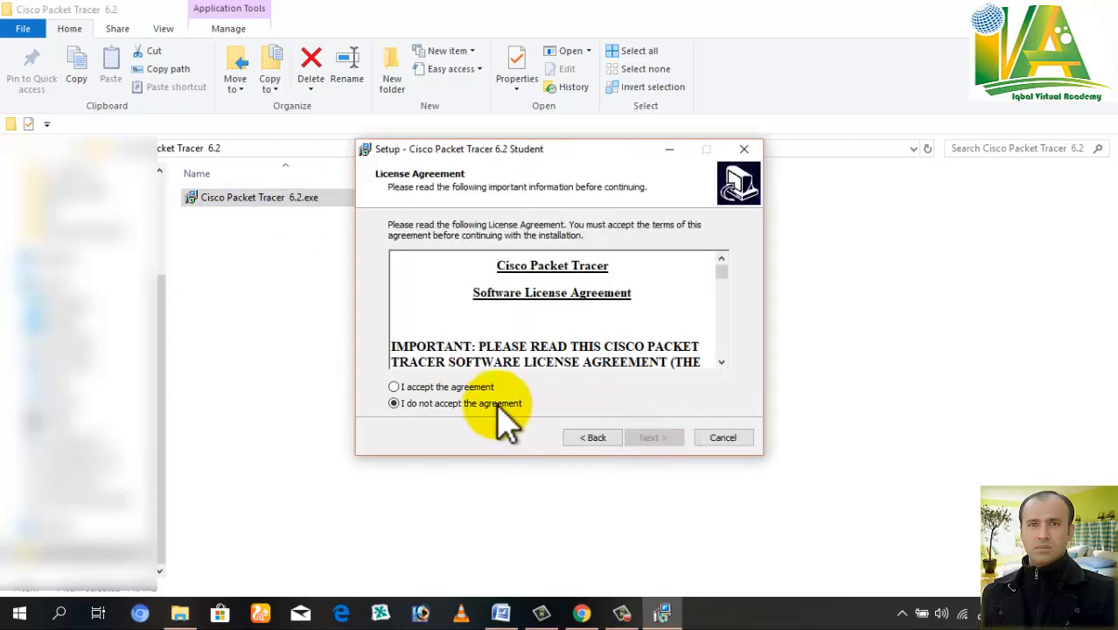
{"action": "left_click", "coordinate": [652, 437]}
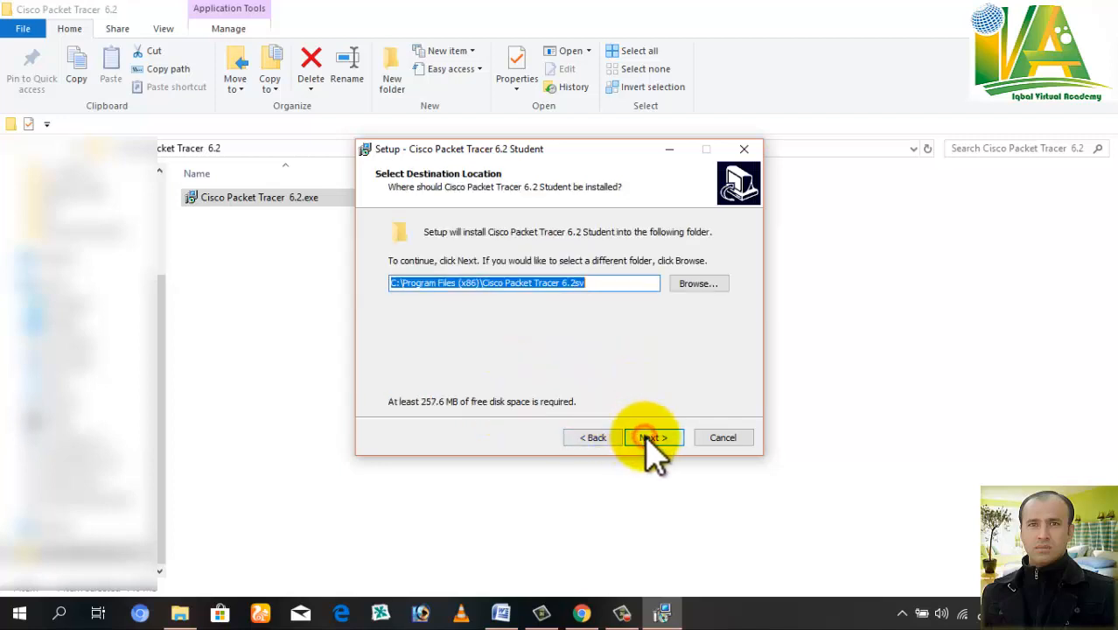
{"action": "left_click", "coordinate": [651, 438]}
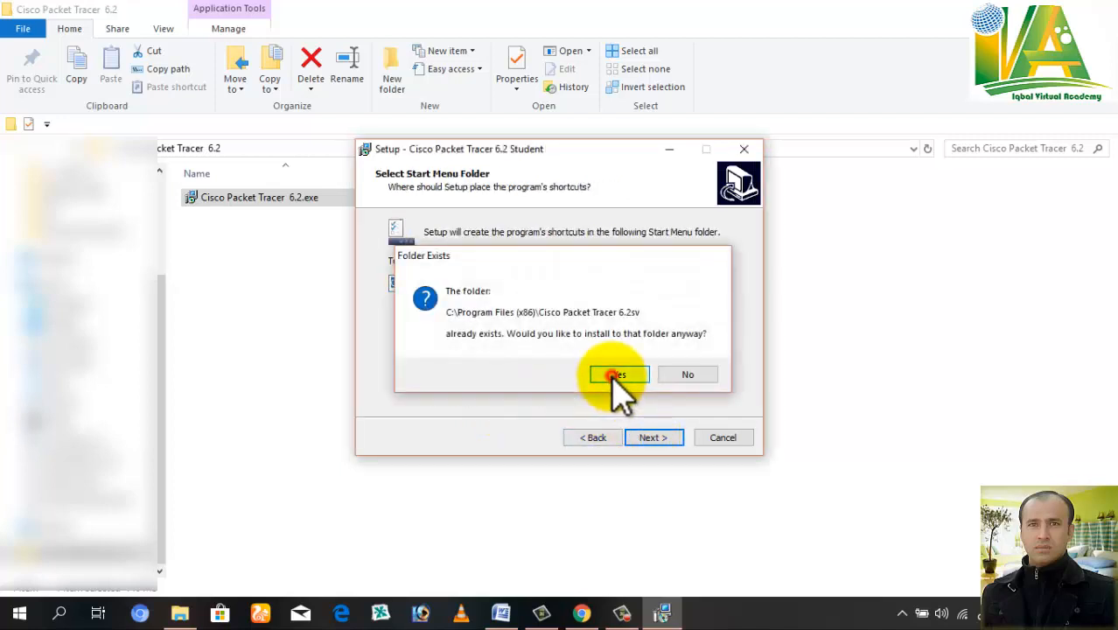
{"action": "left_click", "coordinate": [616, 375]}
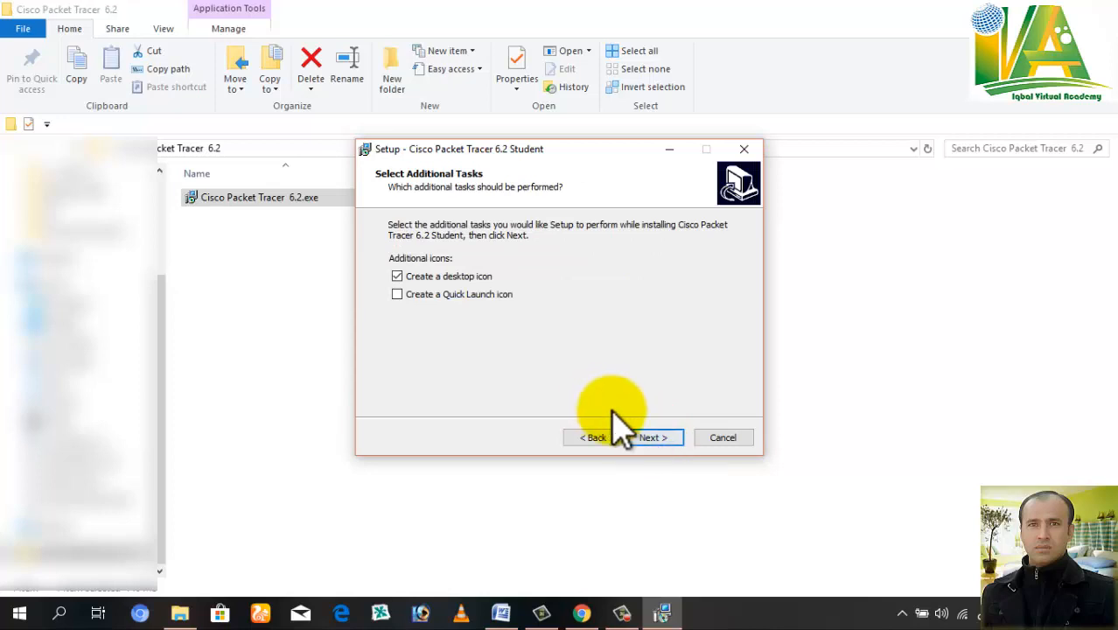
{"action": "left_click", "coordinate": [397, 294]}
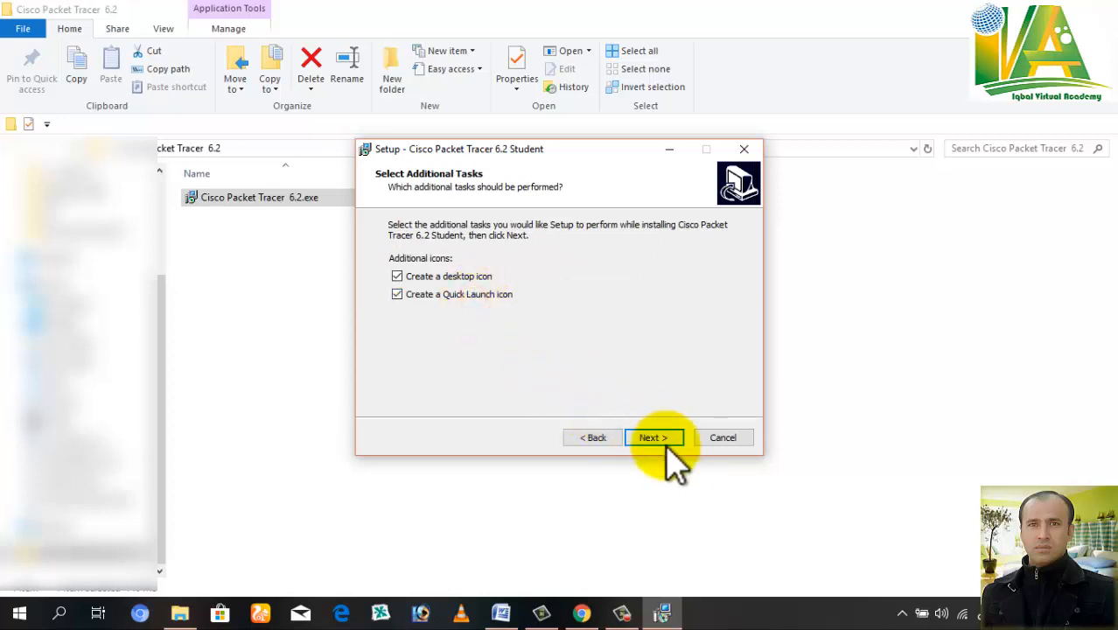
{"action": "left_click", "coordinate": [654, 437]}
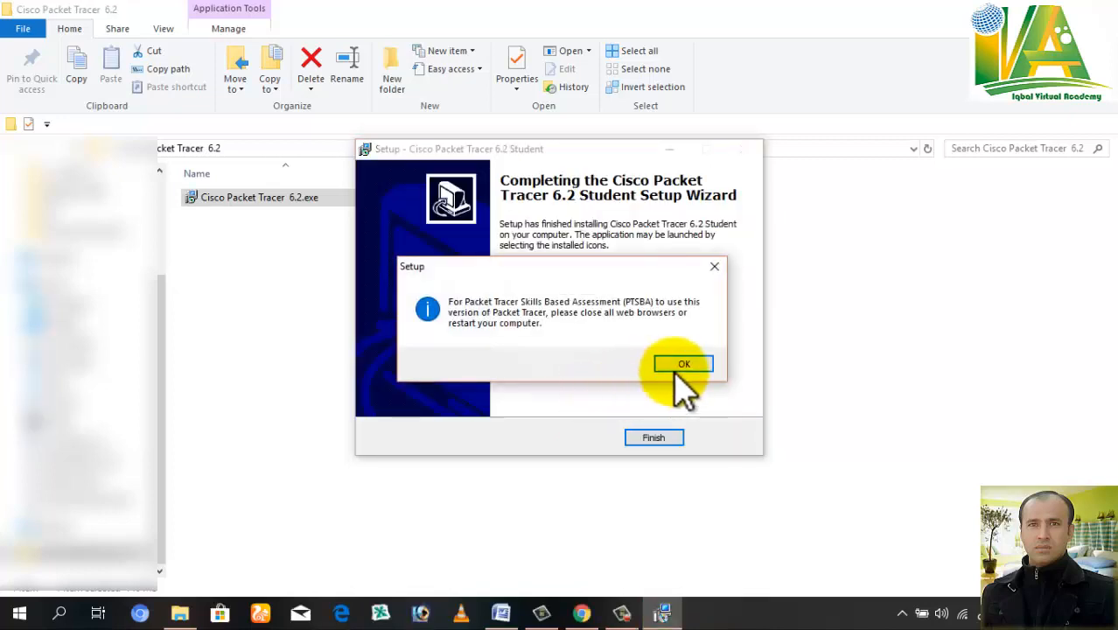
{"action": "left_click", "coordinate": [684, 364]}
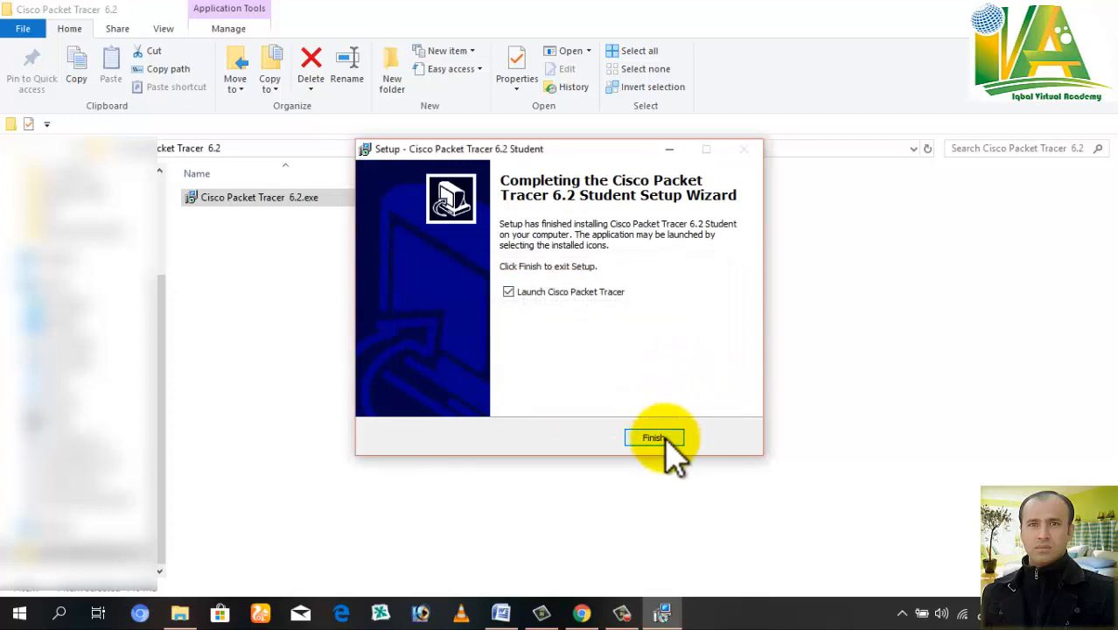
{"action": "left_click", "coordinate": [654, 438]}
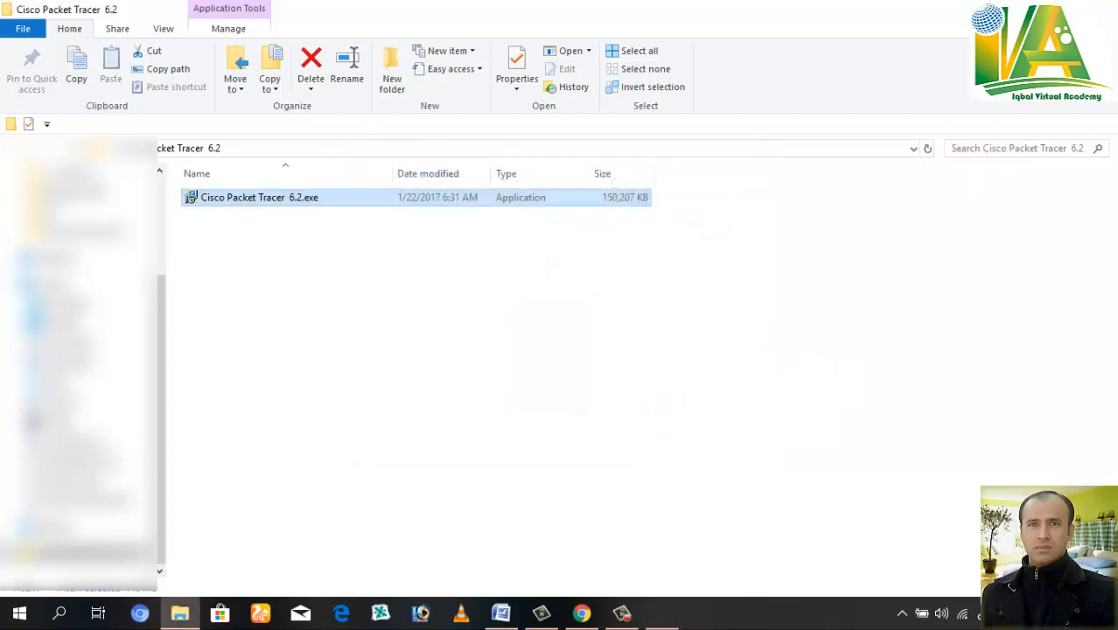
- Launch Cisco Packet Tracer Student and maximize its window
{"action": "double_click", "coordinate": [259, 197]}
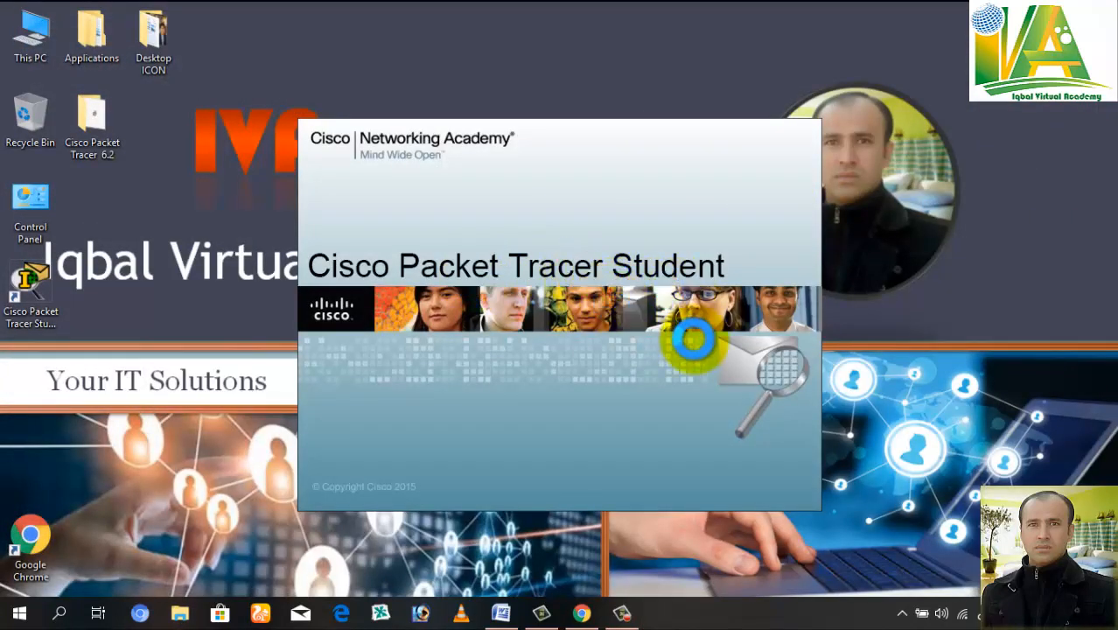
{"action": "mouse_move", "coordinate": [897, 407]}
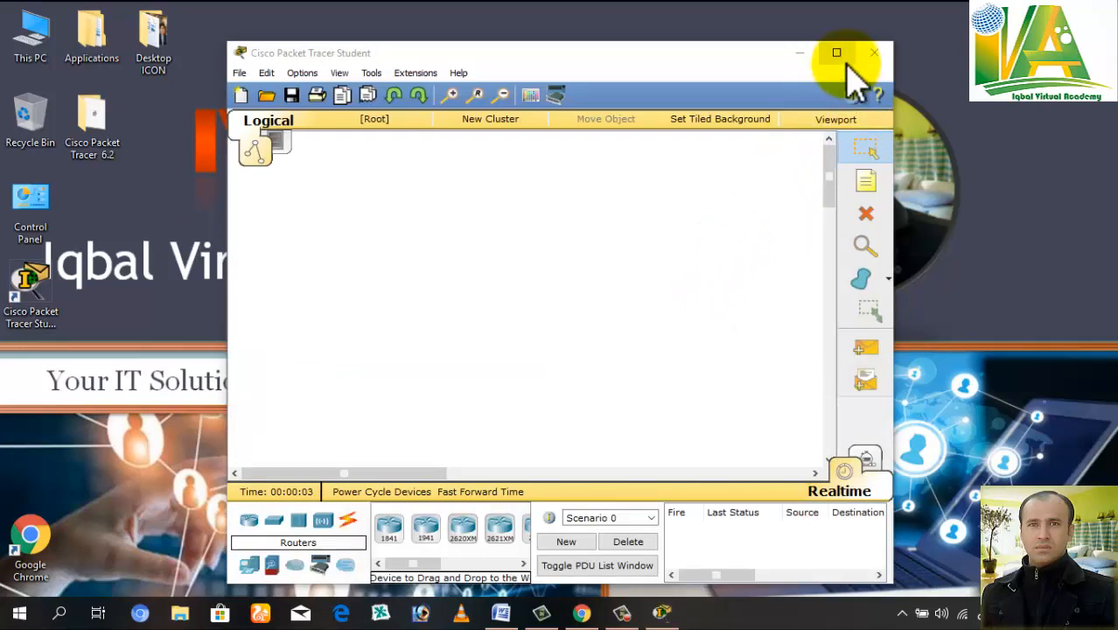
{"action": "left_click", "coordinate": [837, 52]}
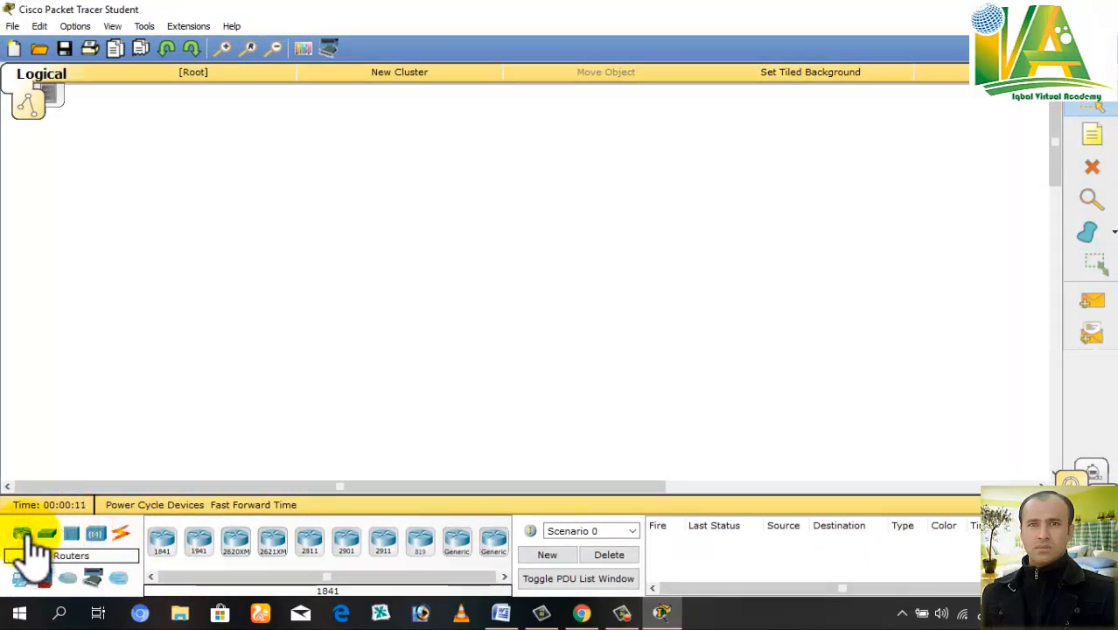
- Browse the switch, wireless, end device and WAN emulation device categories
{"action": "left_click", "coordinate": [46, 534]}
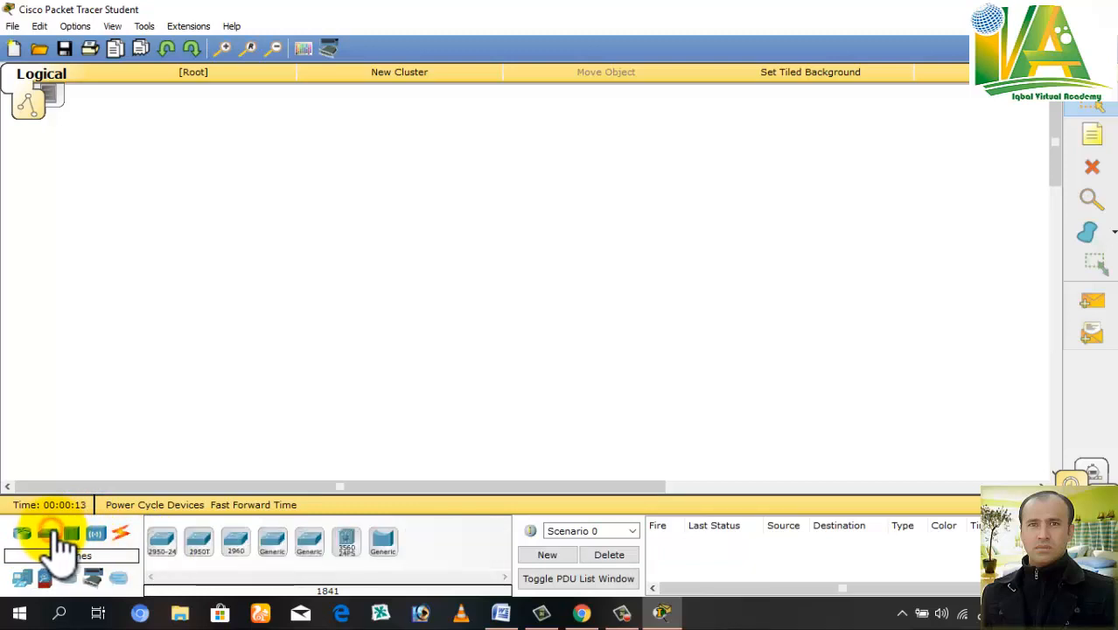
{"action": "left_click", "coordinate": [96, 534]}
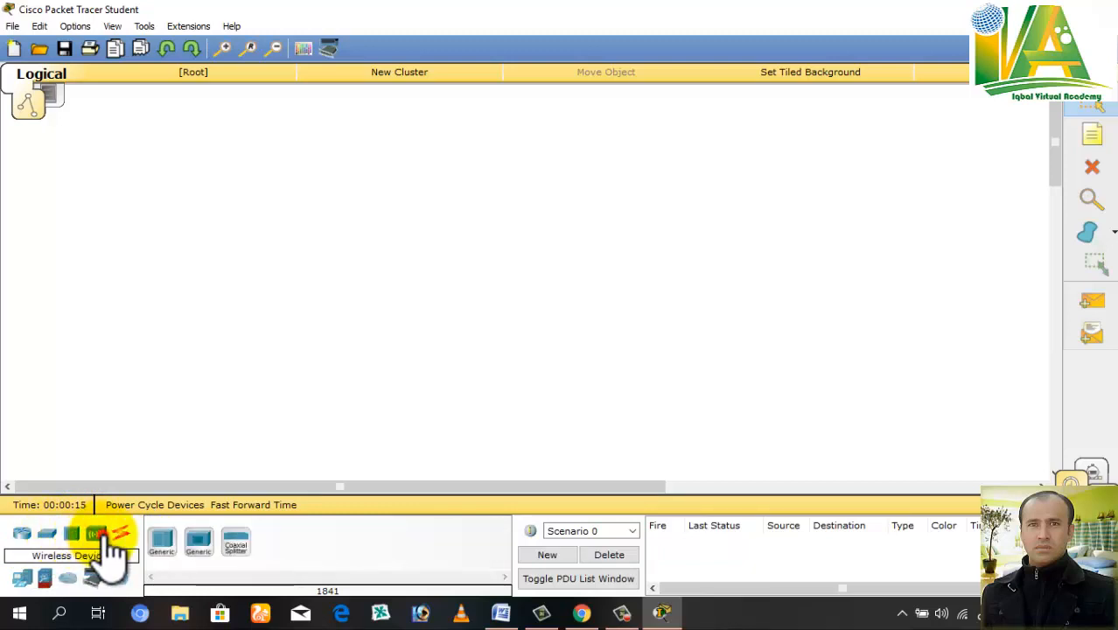
{"action": "left_click", "coordinate": [121, 534]}
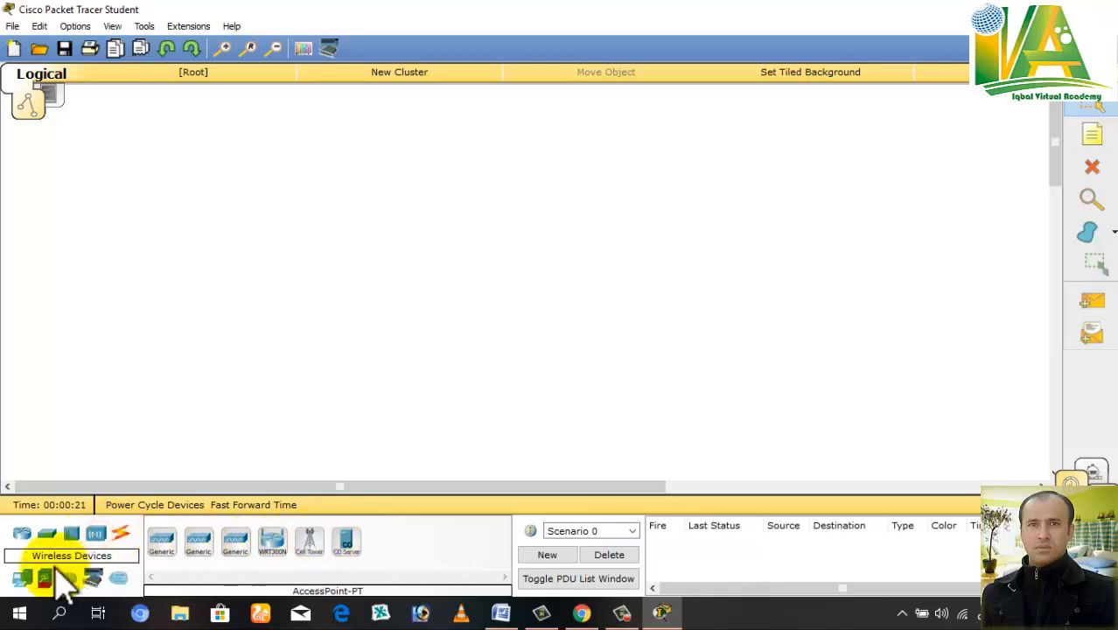
{"action": "left_click", "coordinate": [22, 577]}
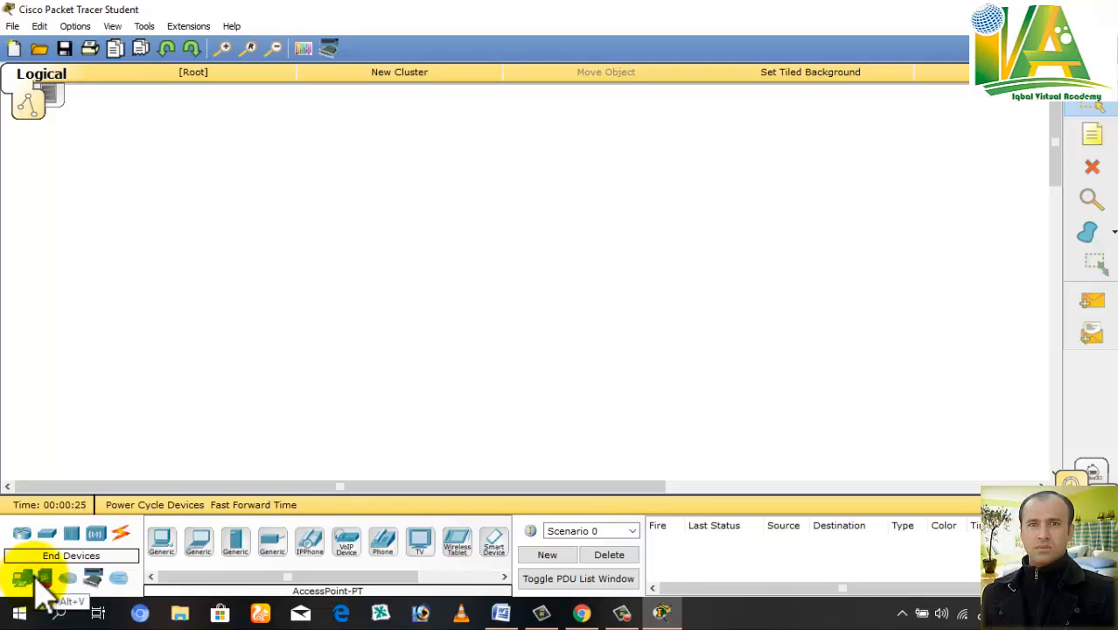
{"action": "left_click", "coordinate": [45, 577]}
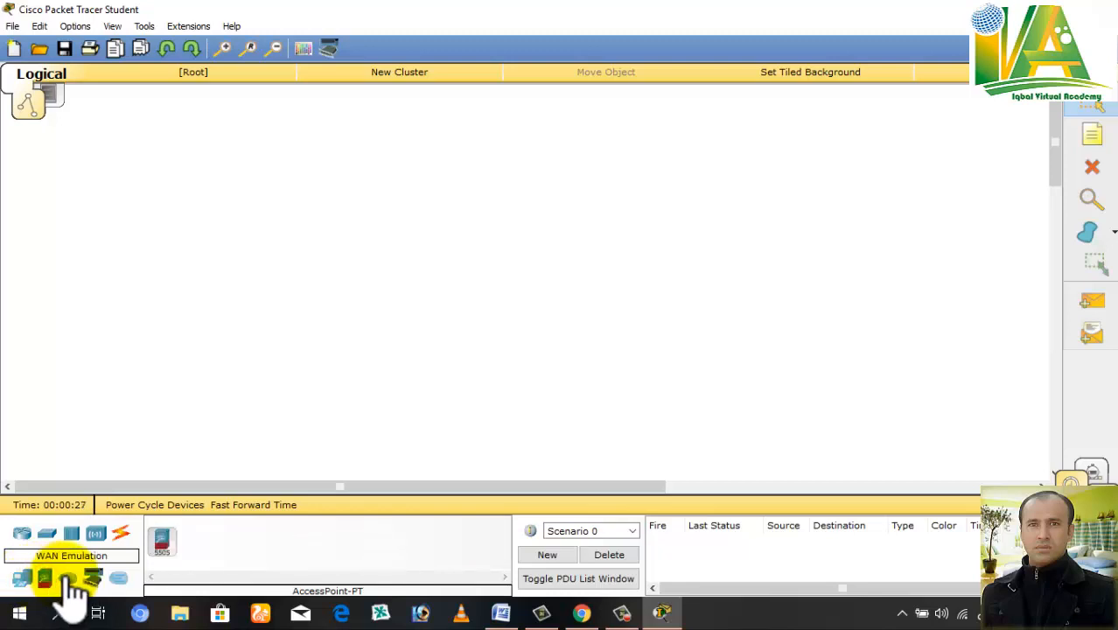
{"action": "left_click", "coordinate": [93, 577]}
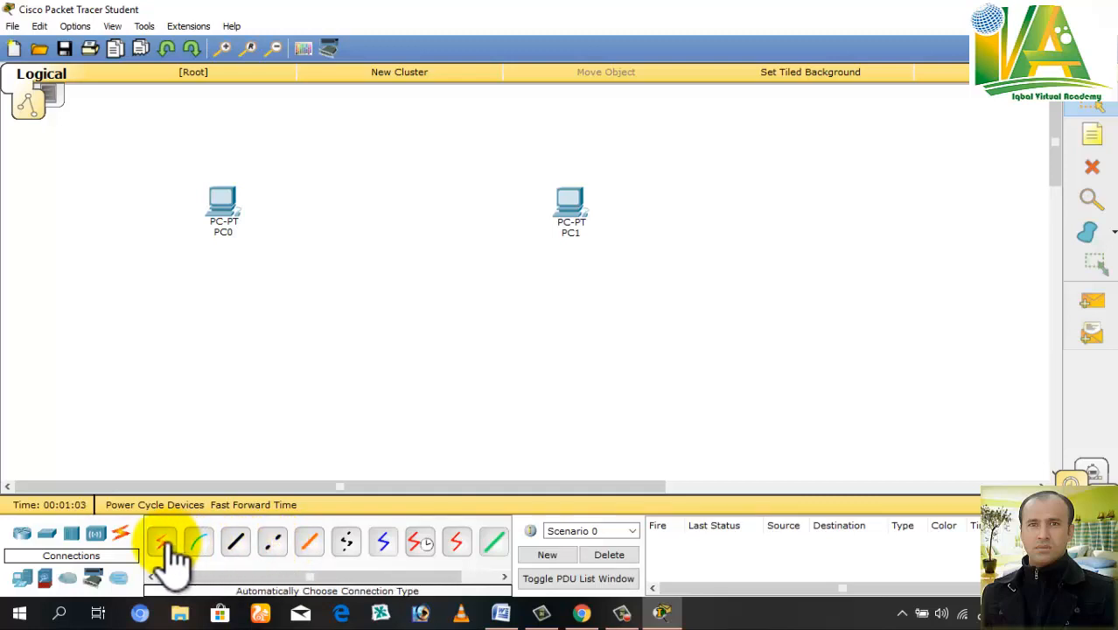
{"action": "left_click", "coordinate": [162, 543]}
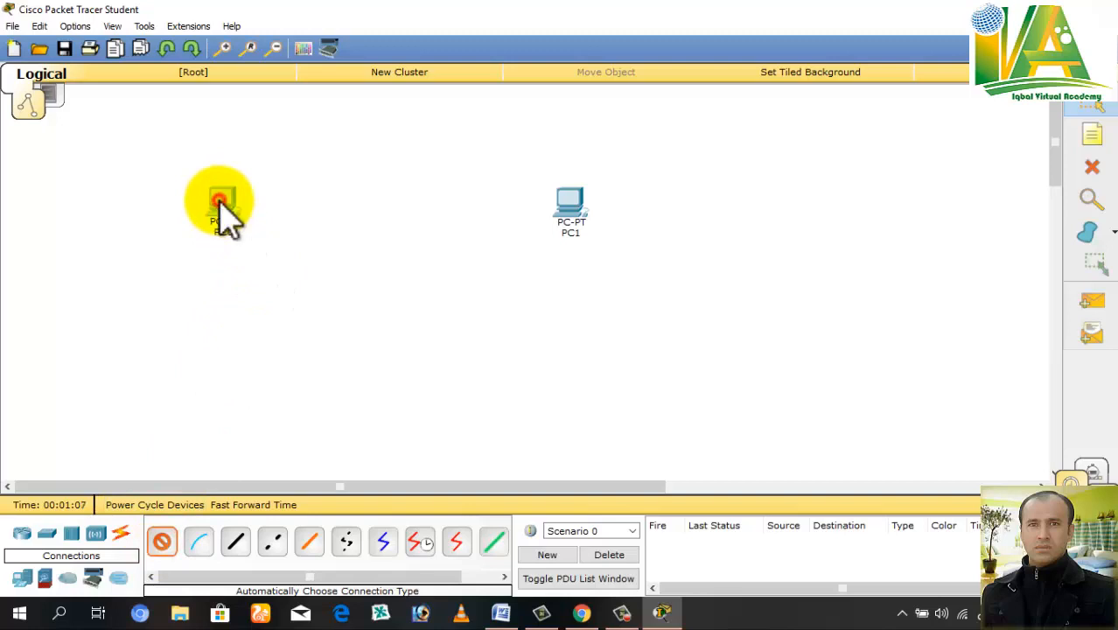
{"action": "left_click", "coordinate": [222, 201]}
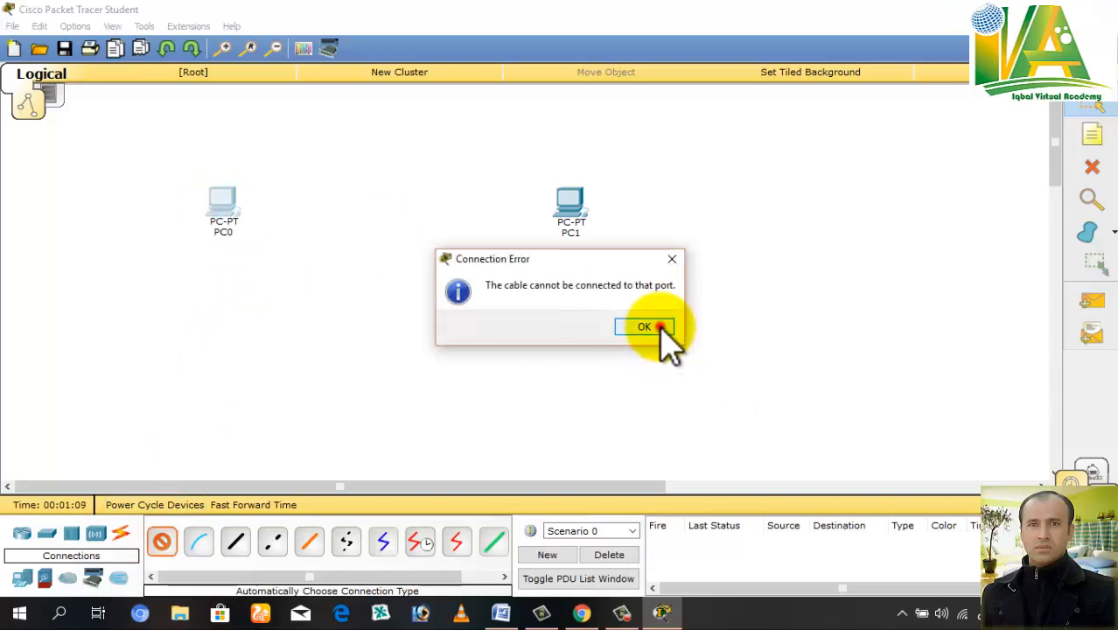
{"action": "left_click", "coordinate": [644, 326]}
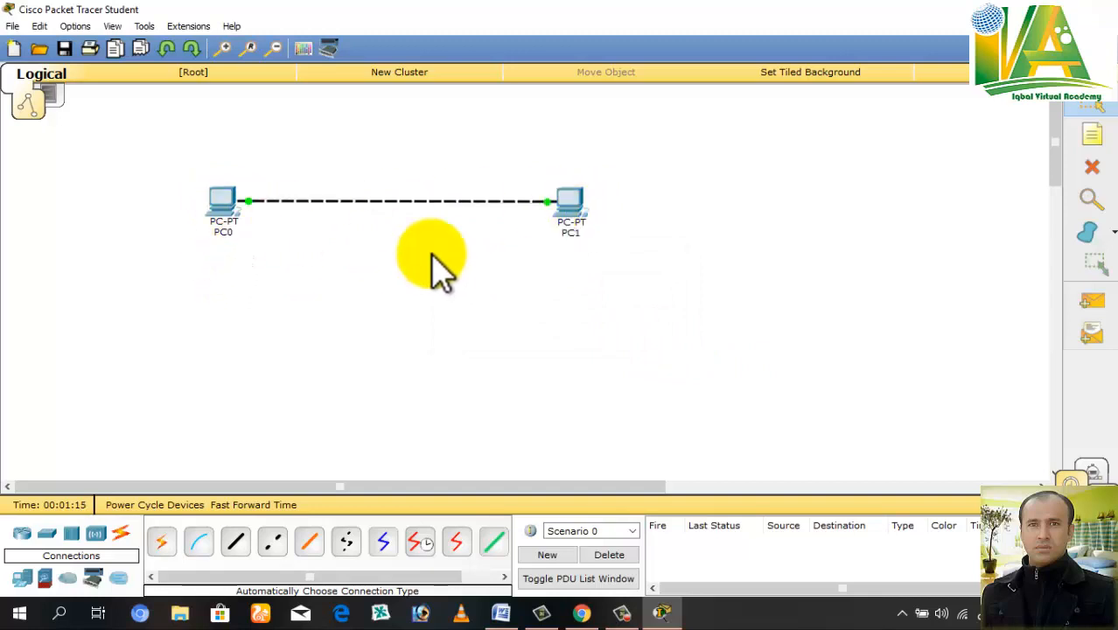
{"action": "mouse_move", "coordinate": [568, 202]}
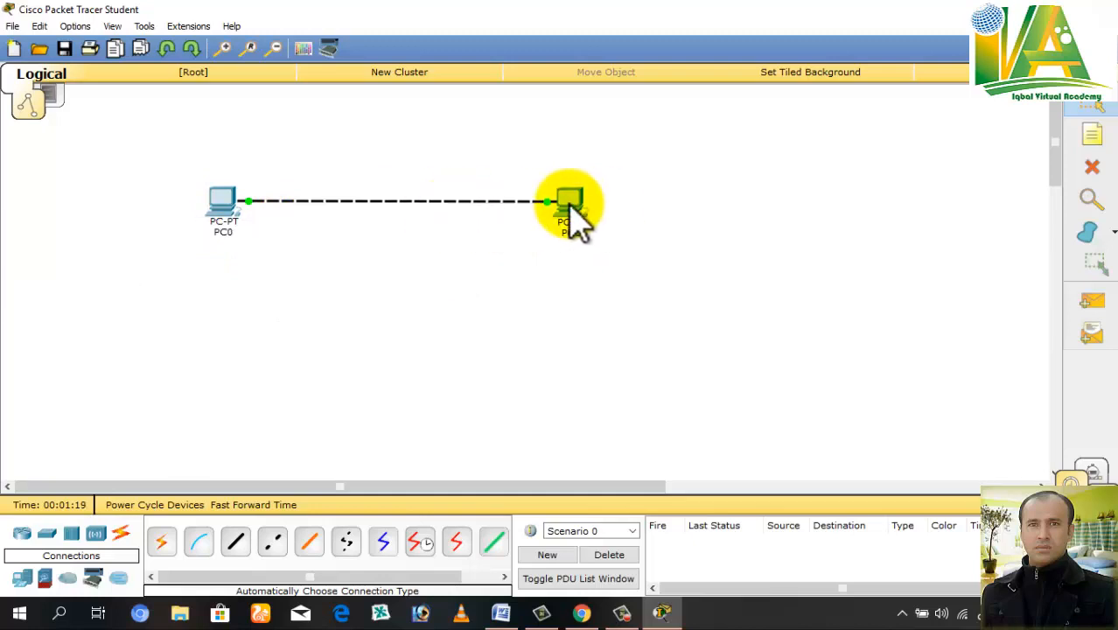
{"action": "mouse_move", "coordinate": [374, 210]}
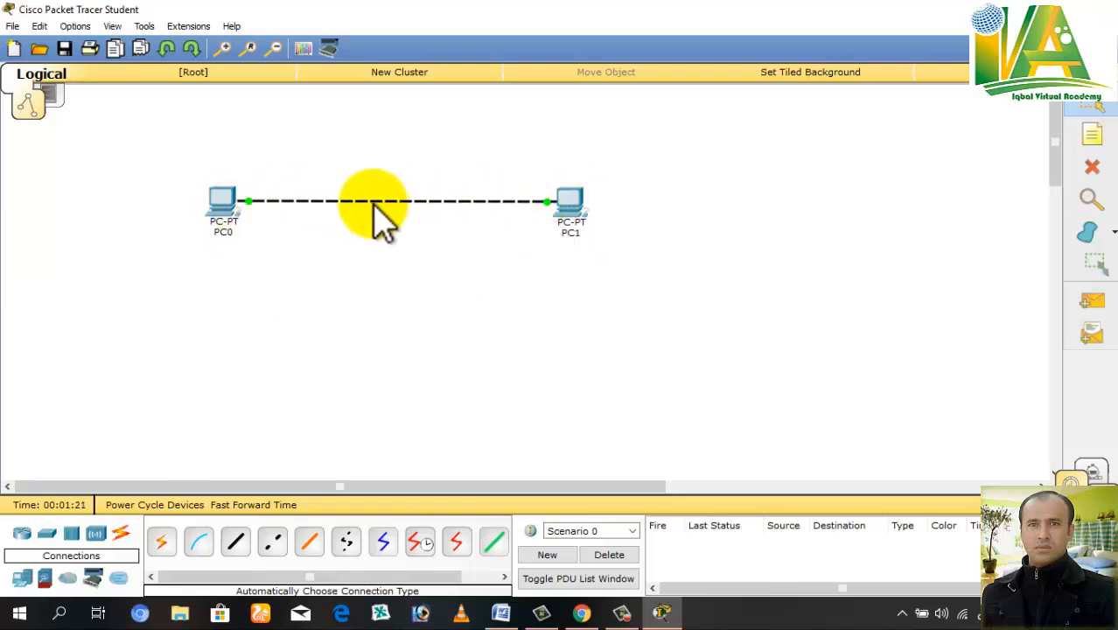
{"action": "mouse_move", "coordinate": [377, 262]}
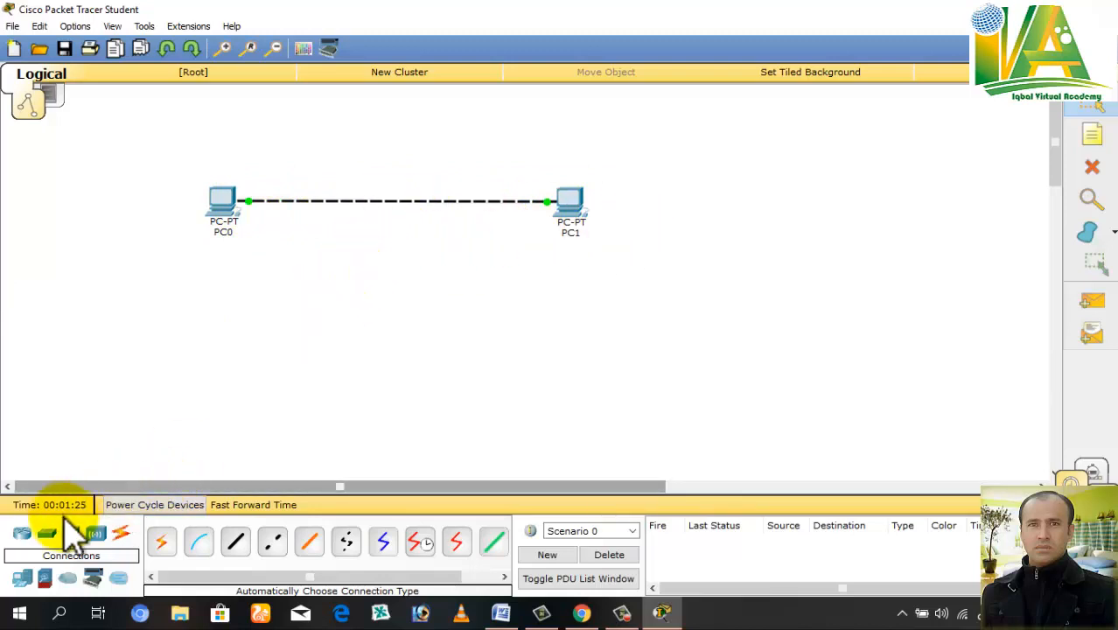
- Bring up the Switches category to reach the 2950-24 model
{"action": "left_click", "coordinate": [47, 532]}
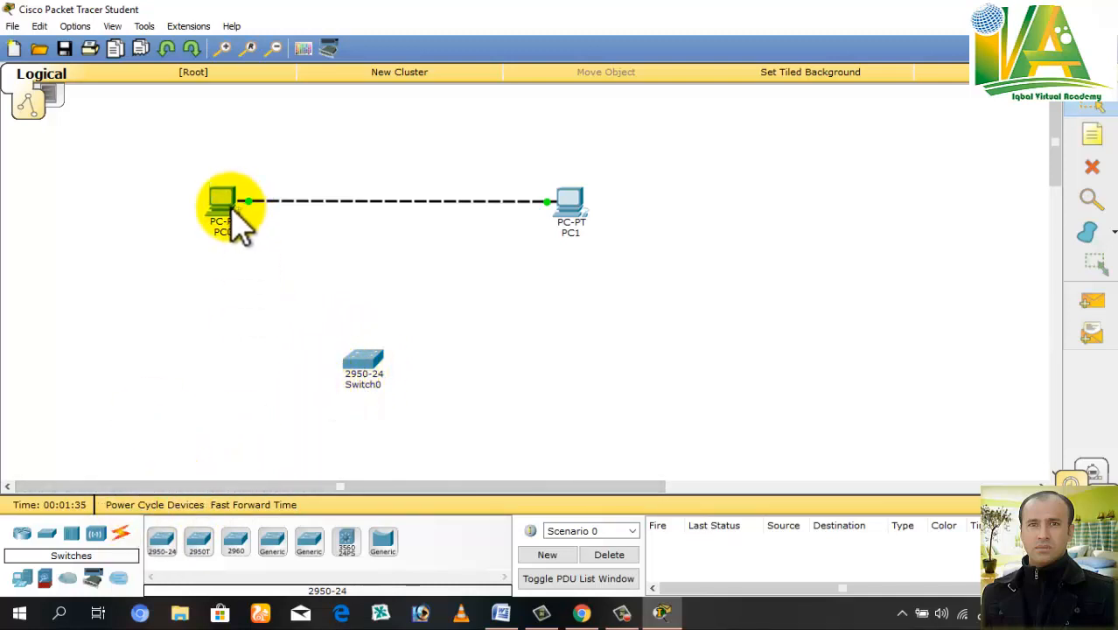
{"action": "mouse_move", "coordinate": [350, 214]}
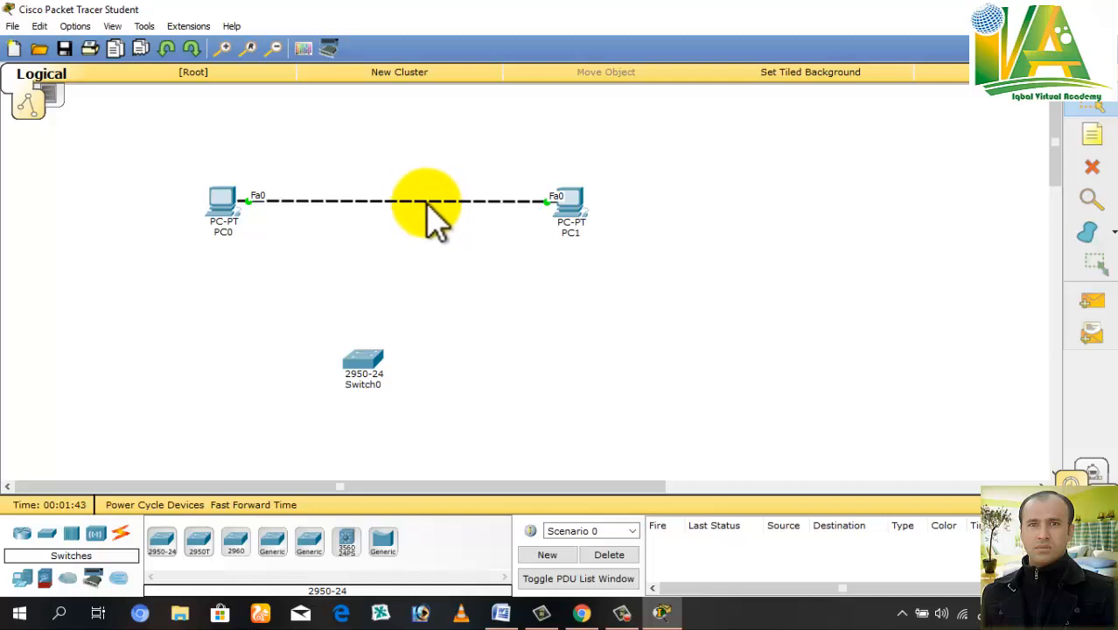
{"action": "mouse_move", "coordinate": [167, 485]}
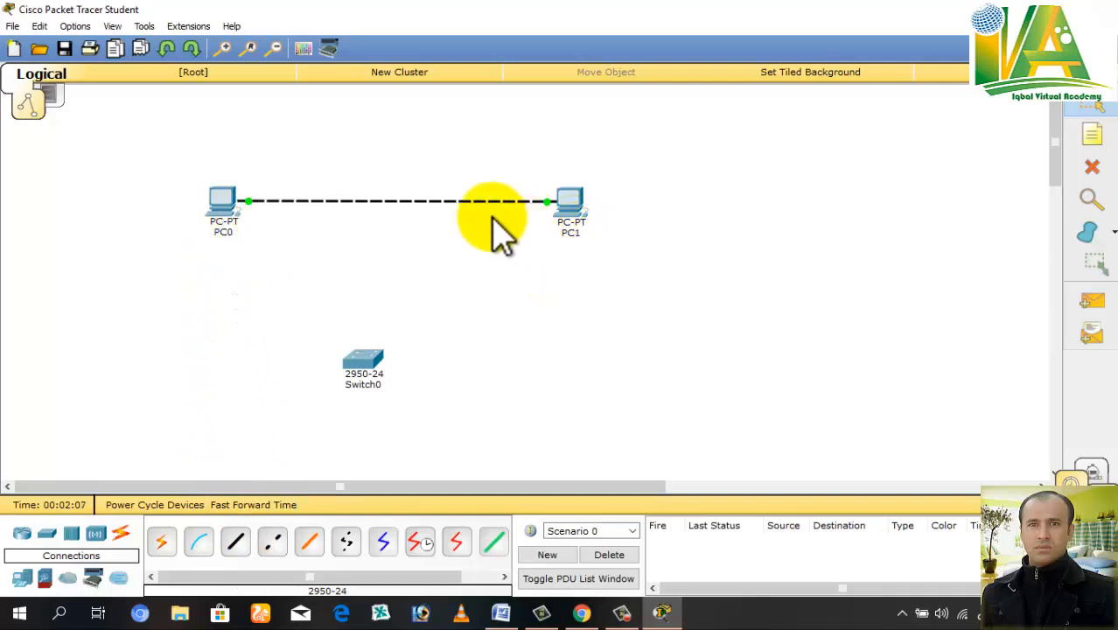
{"action": "mouse_move", "coordinate": [376, 223]}
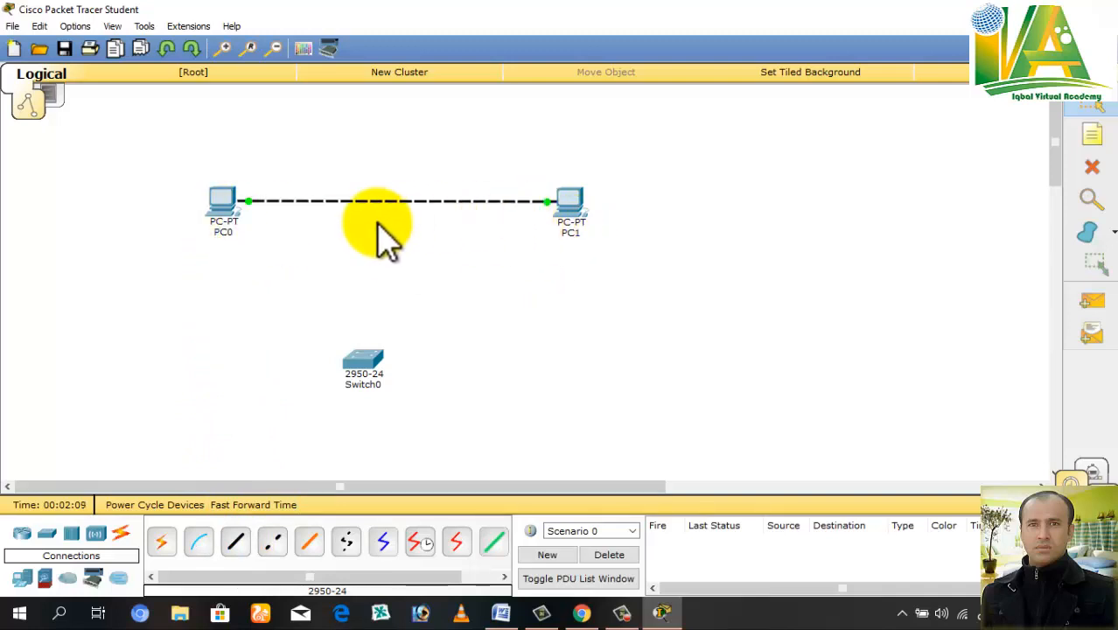
{"action": "mouse_move", "coordinate": [310, 237]}
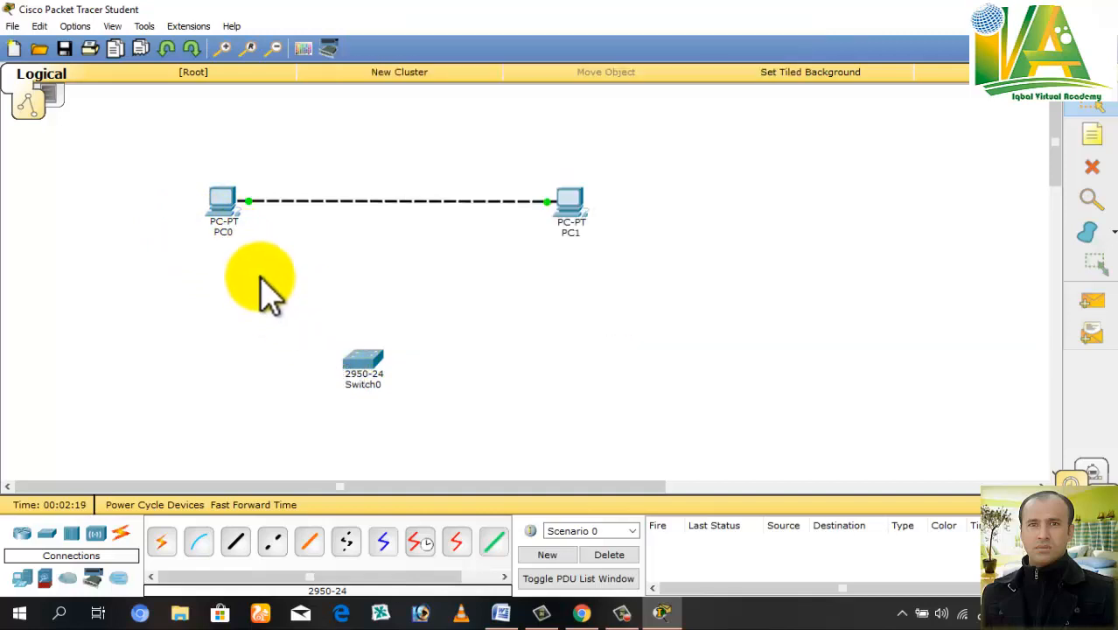
{"action": "mouse_move", "coordinate": [512, 306]}
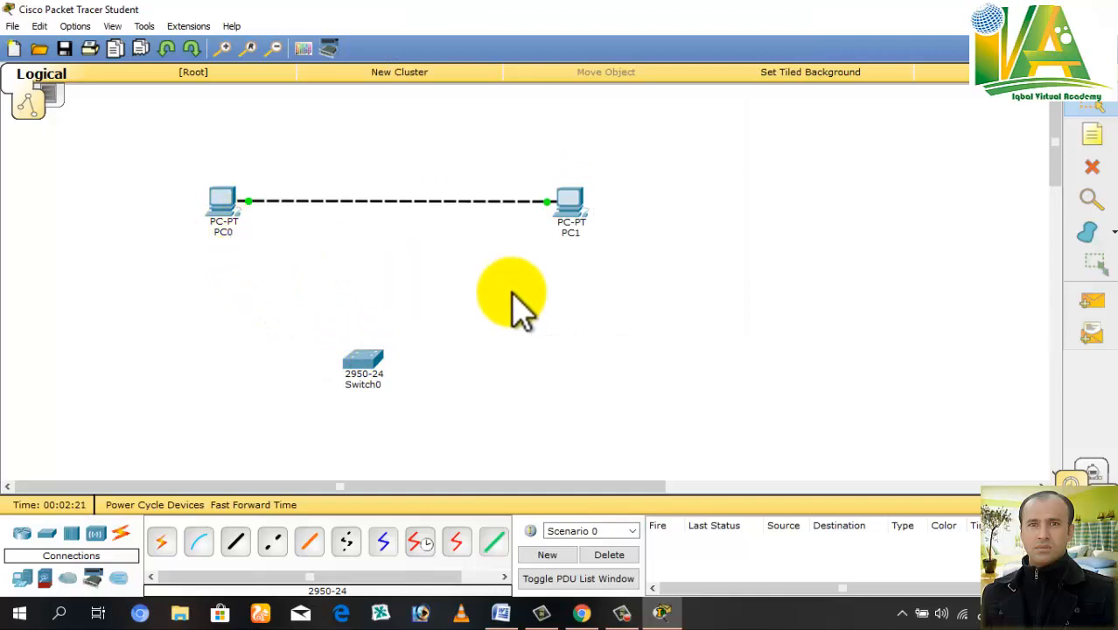
{"action": "mouse_move", "coordinate": [569, 298]}
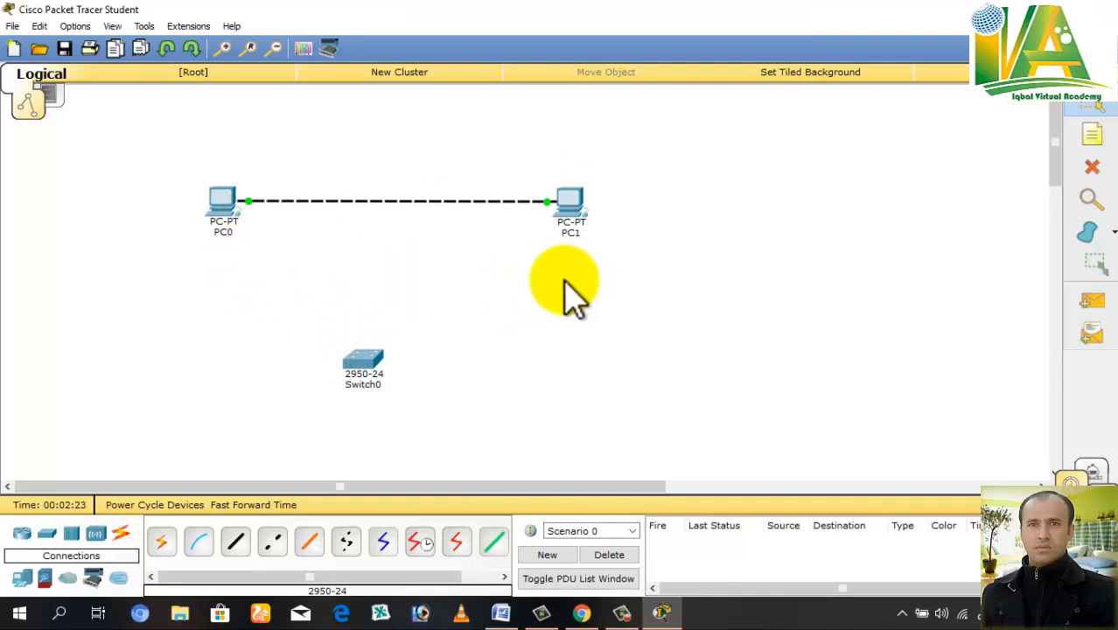
{"action": "mouse_move", "coordinate": [506, 282]}
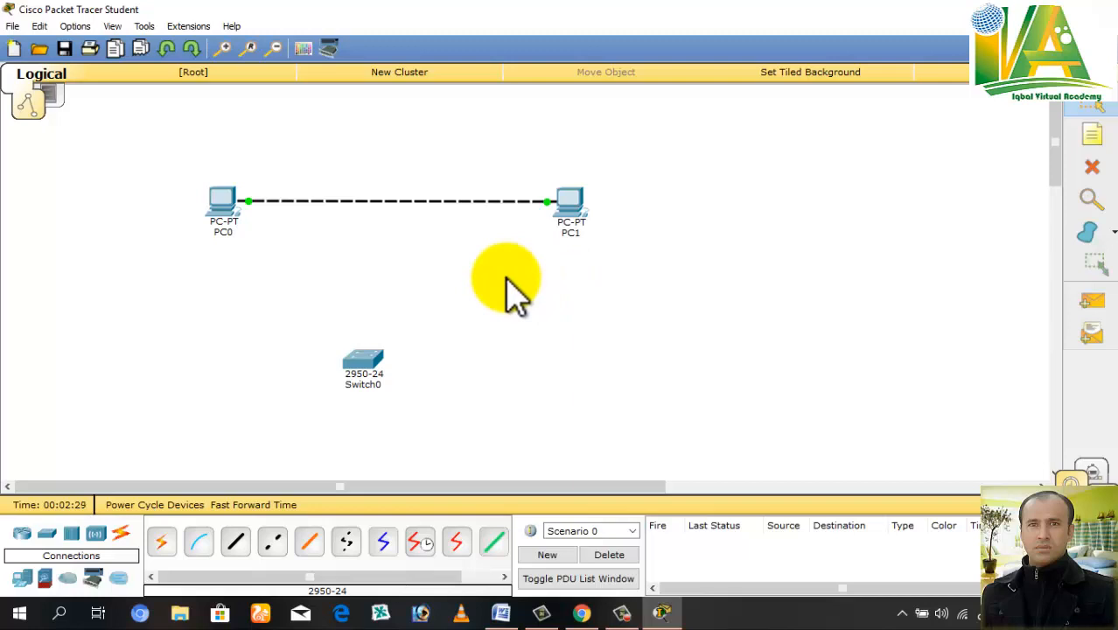
{"action": "mouse_move", "coordinate": [280, 433]}
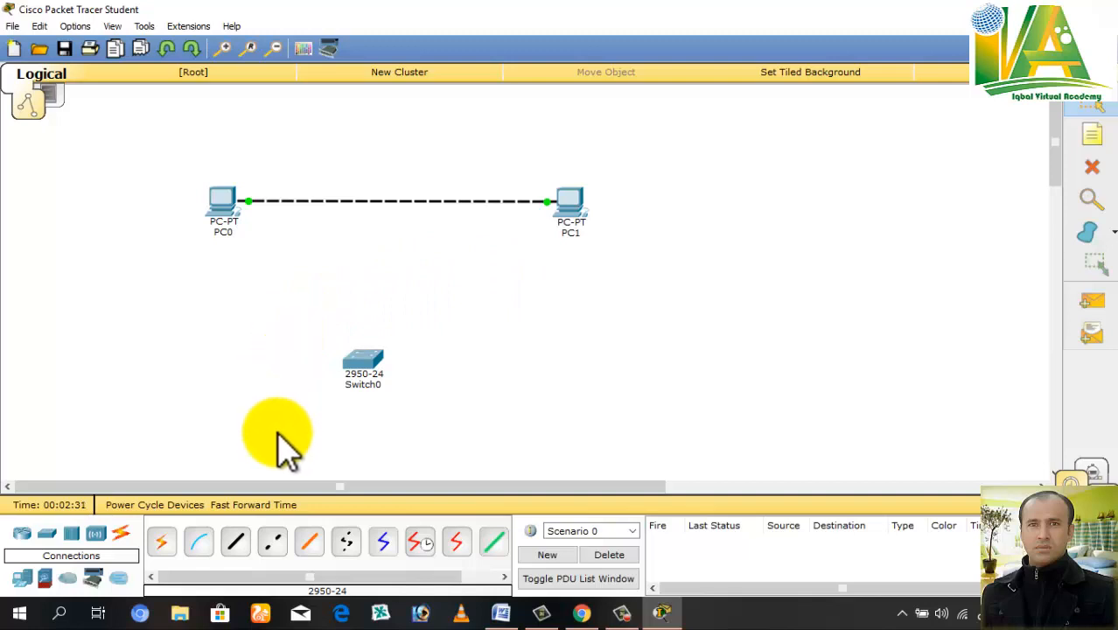
- Delete the dashed crossover cable between PC0 and PC1
{"action": "left_click", "coordinate": [235, 543]}
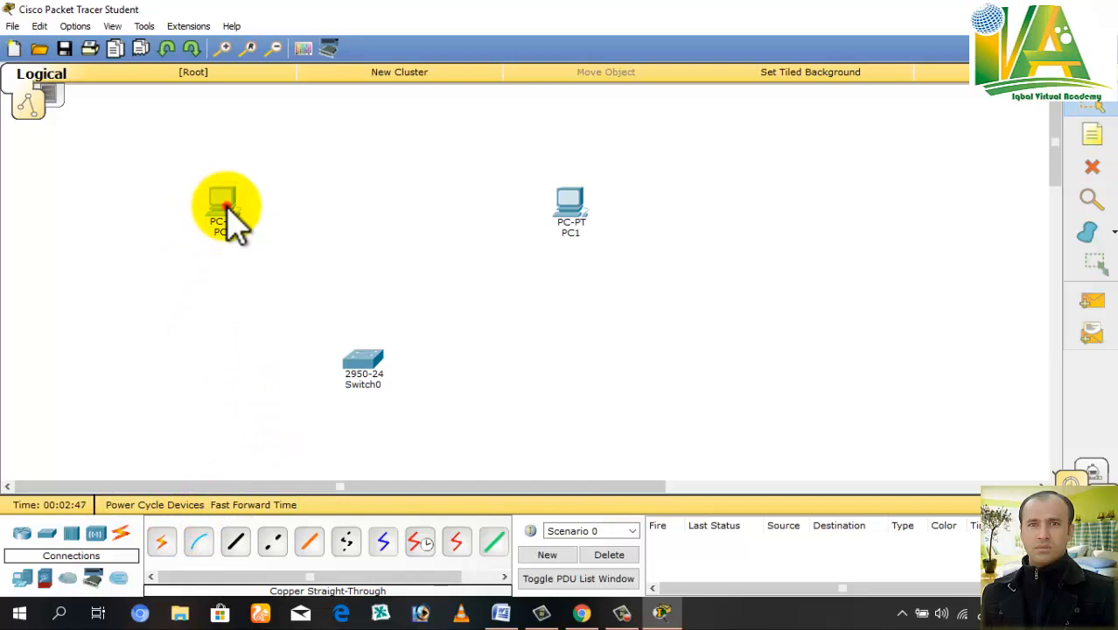
{"action": "double_click", "coordinate": [223, 206]}
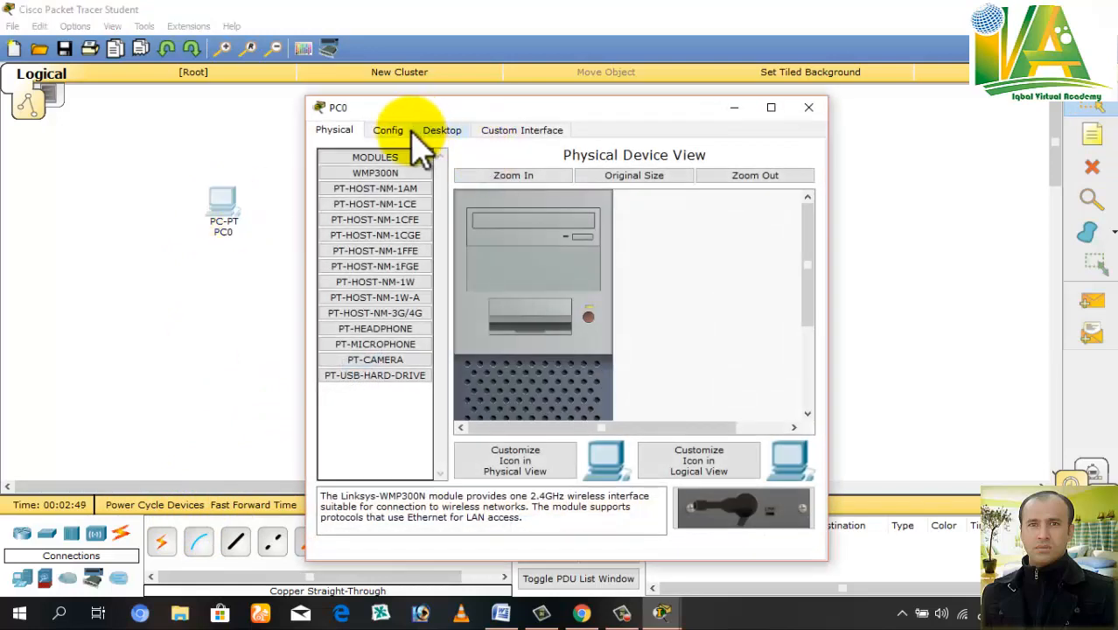
{"action": "left_click", "coordinate": [442, 130]}
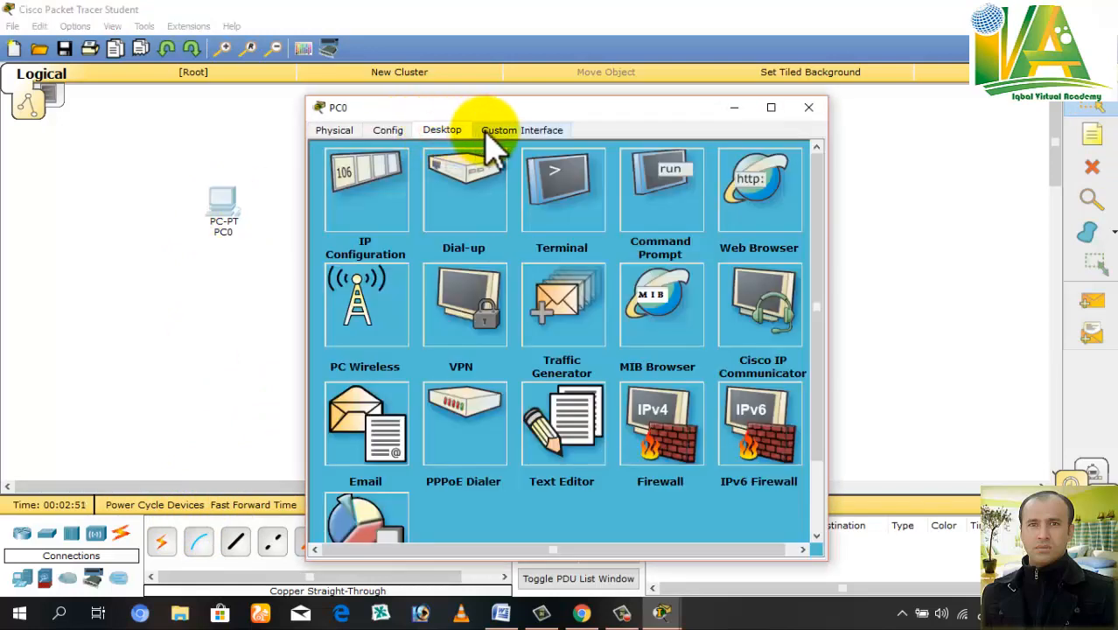
{"action": "left_click", "coordinate": [333, 130]}
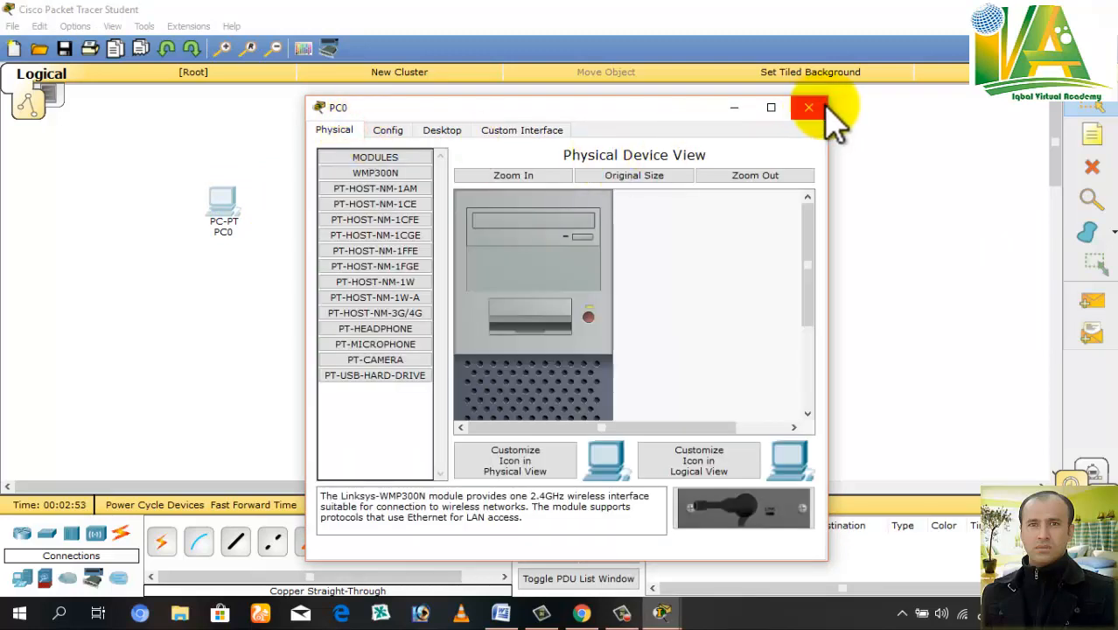
{"action": "left_click", "coordinate": [808, 107]}
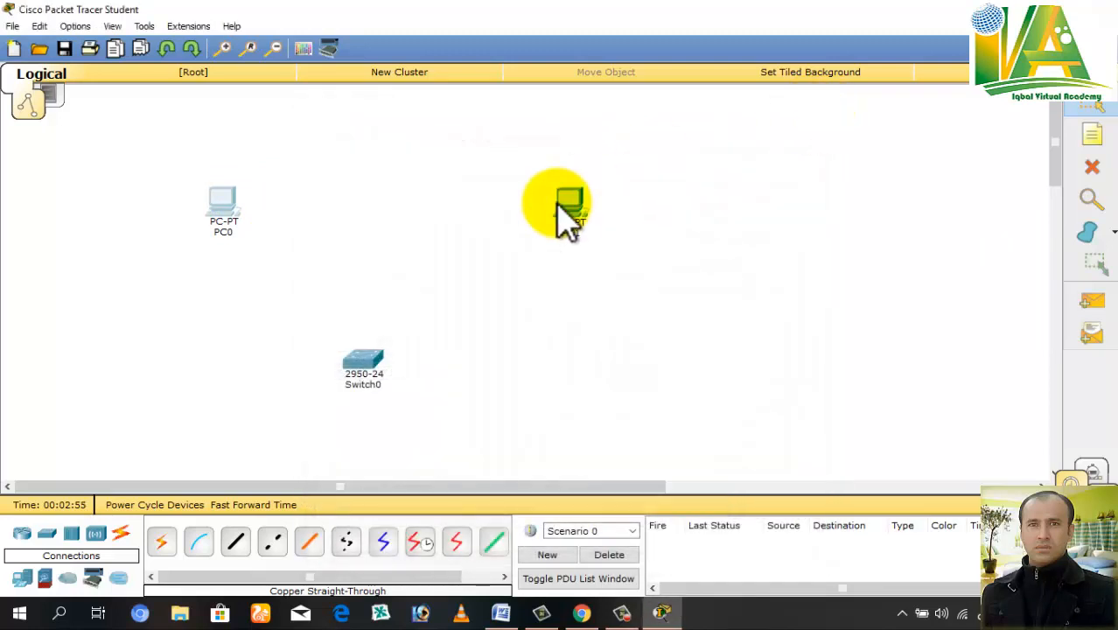
- Cable PC0's FastEthernet0 to Switch0 port FastEthernet0/1 with copper straight-through
{"action": "left_click", "coordinate": [569, 210]}
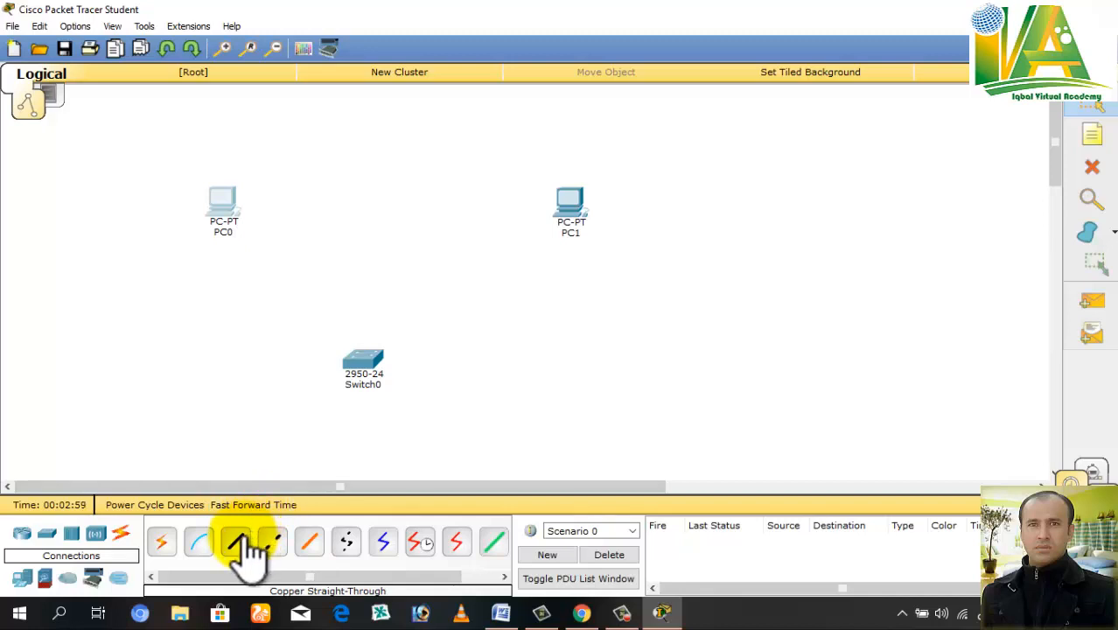
{"action": "left_click", "coordinate": [237, 542]}
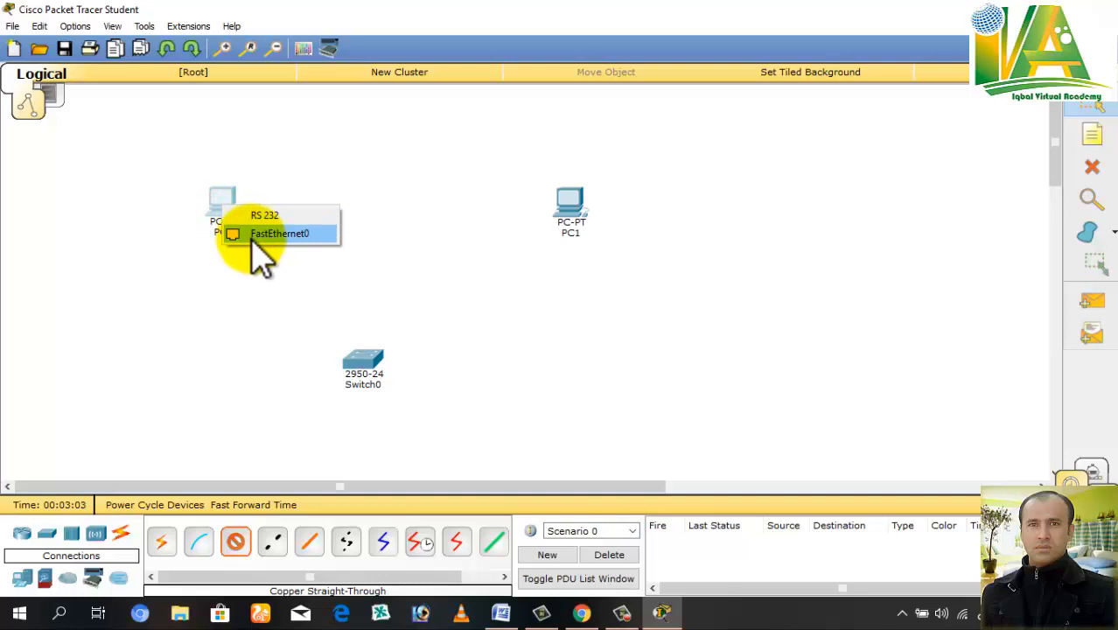
{"action": "left_click", "coordinate": [362, 359]}
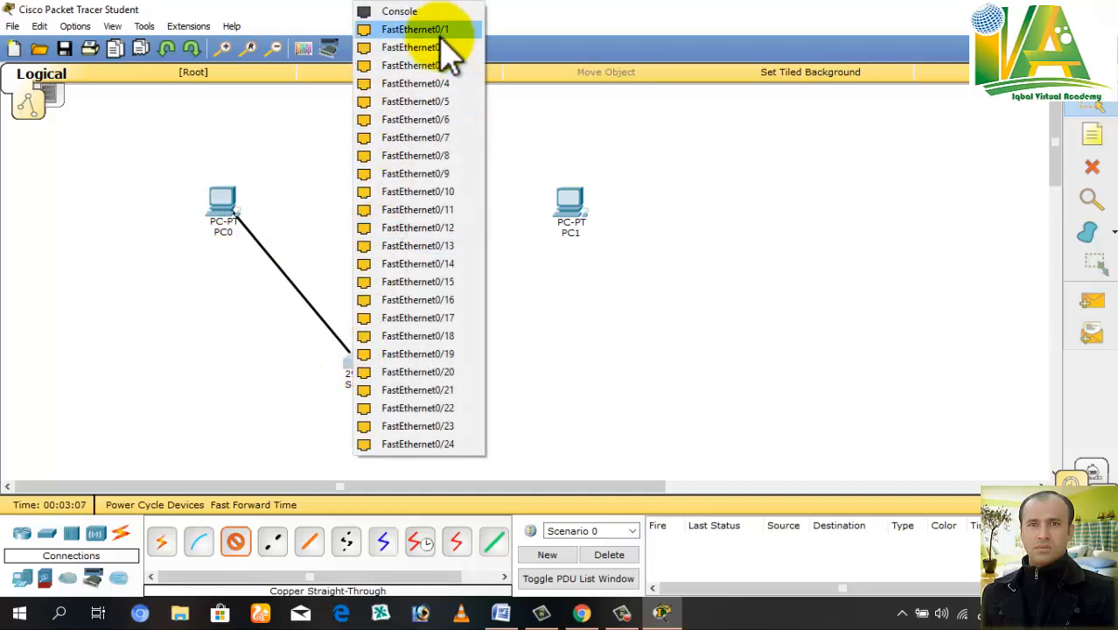
{"action": "left_click", "coordinate": [415, 29]}
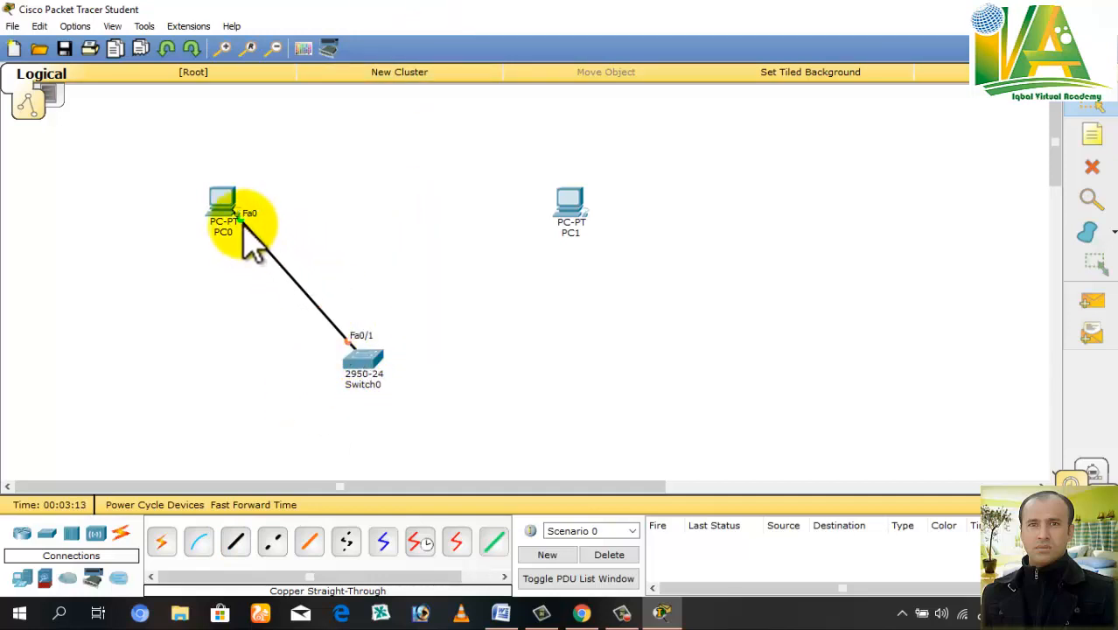
{"action": "mouse_move", "coordinate": [280, 289]}
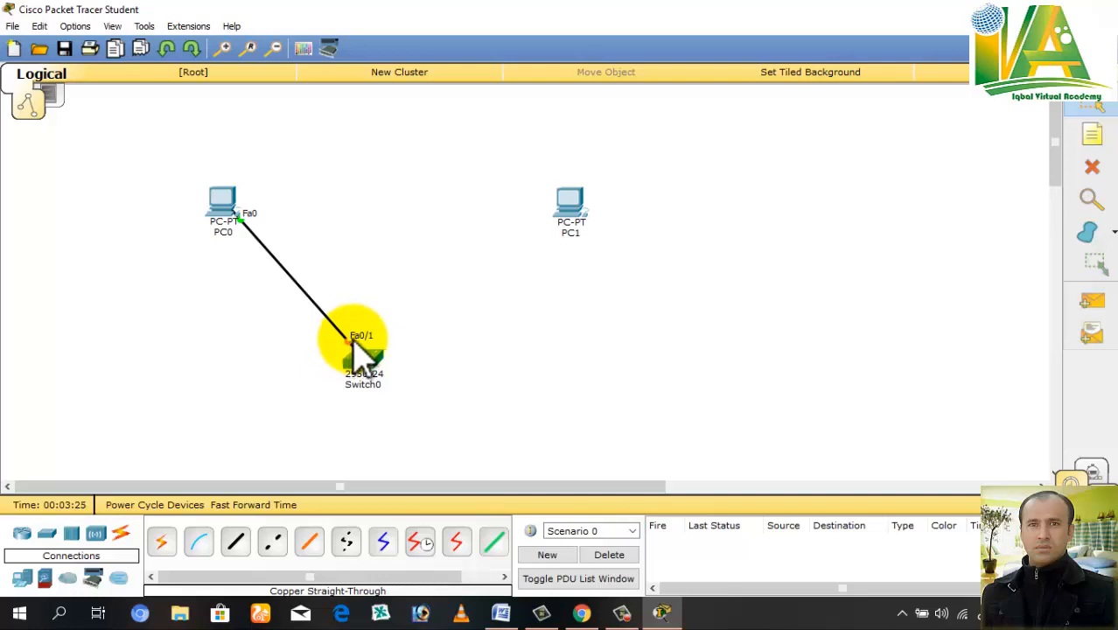
{"action": "mouse_move", "coordinate": [223, 206]}
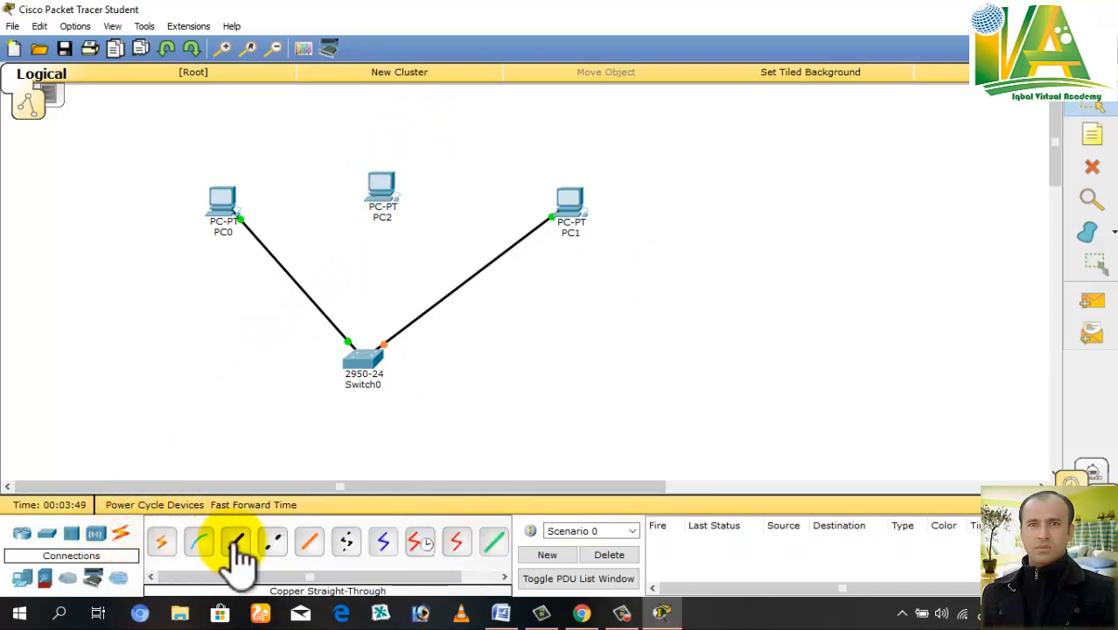
- Run a copper straight-through cable from a free Switch0 FastEthernet port for PC2
{"action": "left_click", "coordinate": [237, 541]}
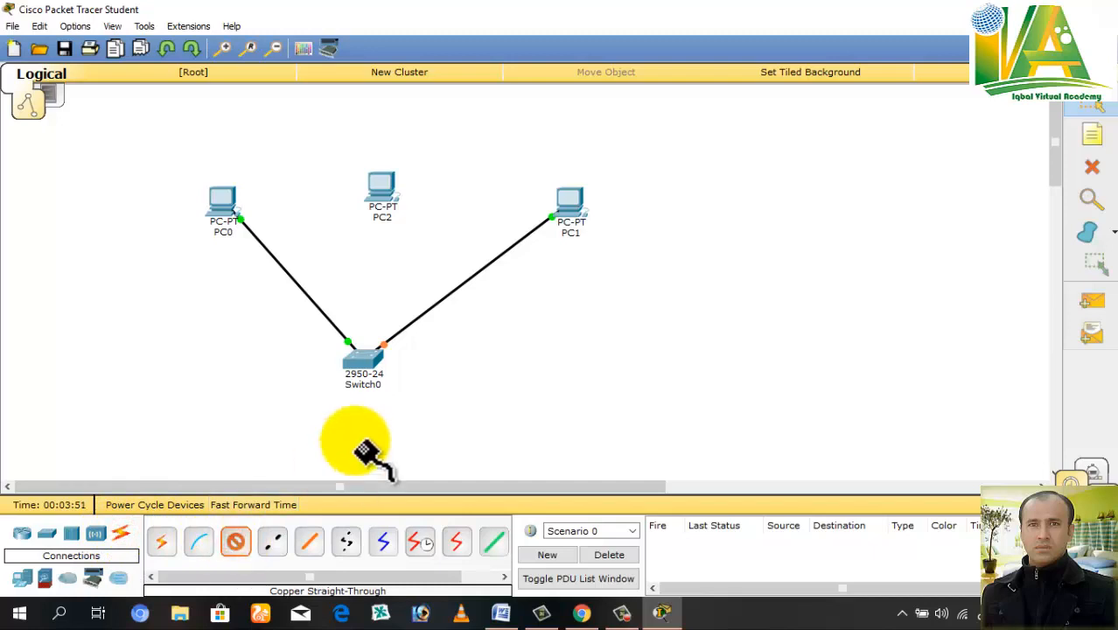
{"action": "left_click", "coordinate": [362, 355]}
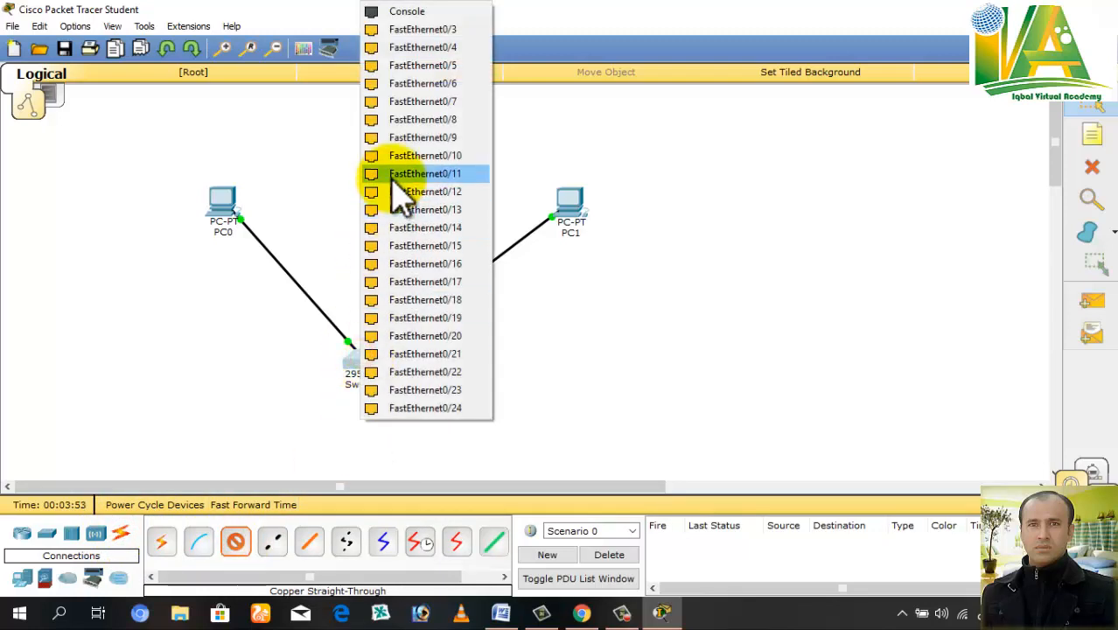
{"action": "left_click", "coordinate": [424, 174]}
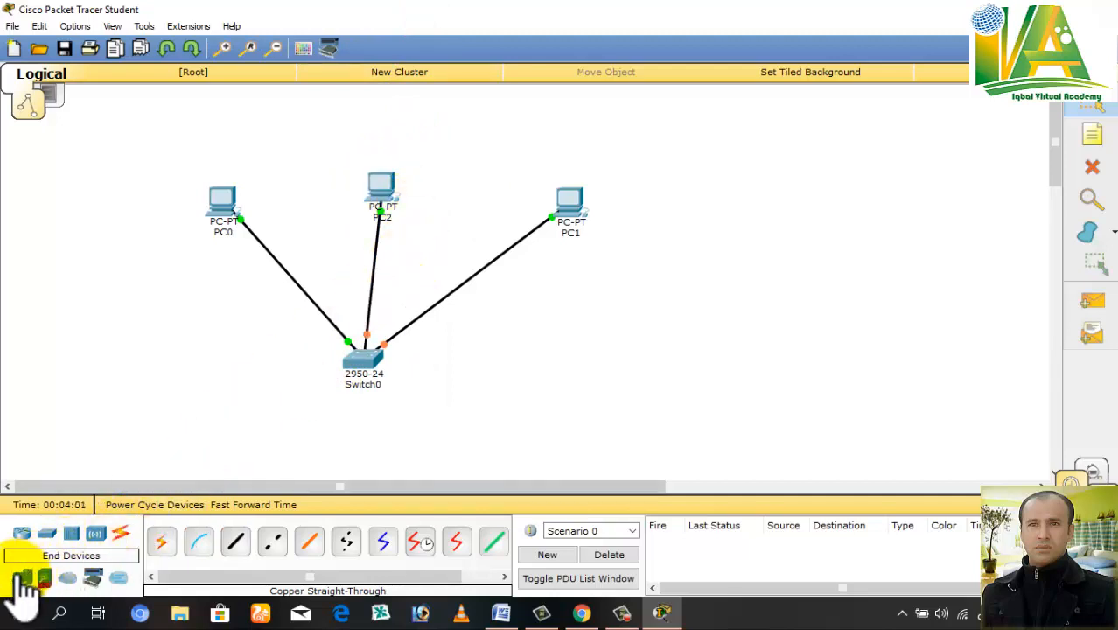
- Select the generic PC from End Devices for placing PC3 through PC10
{"action": "left_click", "coordinate": [23, 580]}
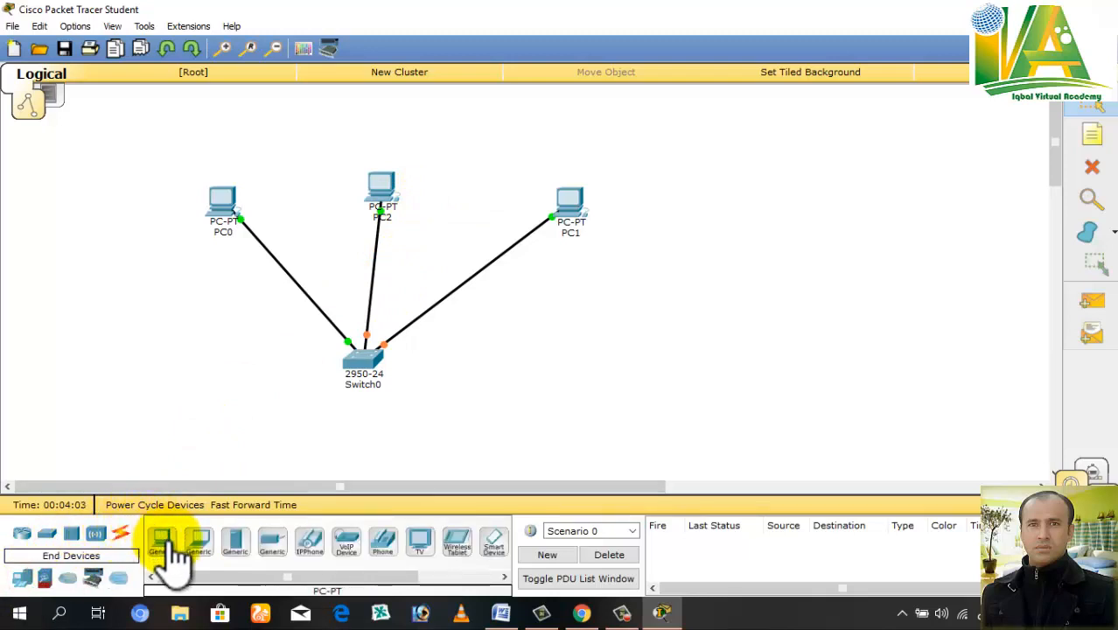
{"action": "left_click", "coordinate": [162, 540]}
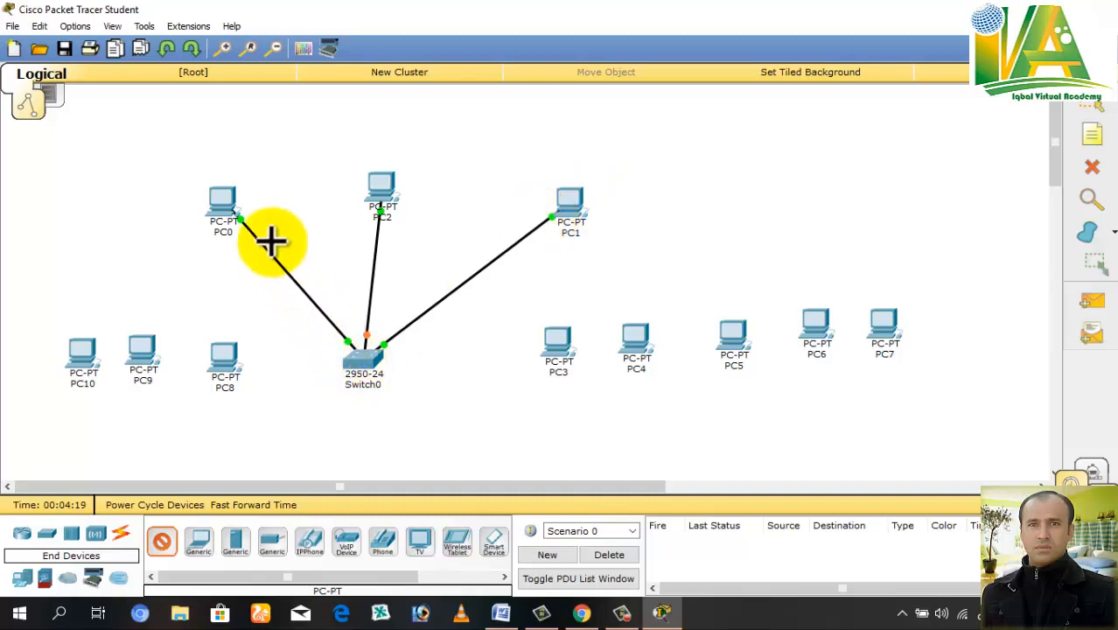
{"action": "mouse_move", "coordinate": [376, 279]}
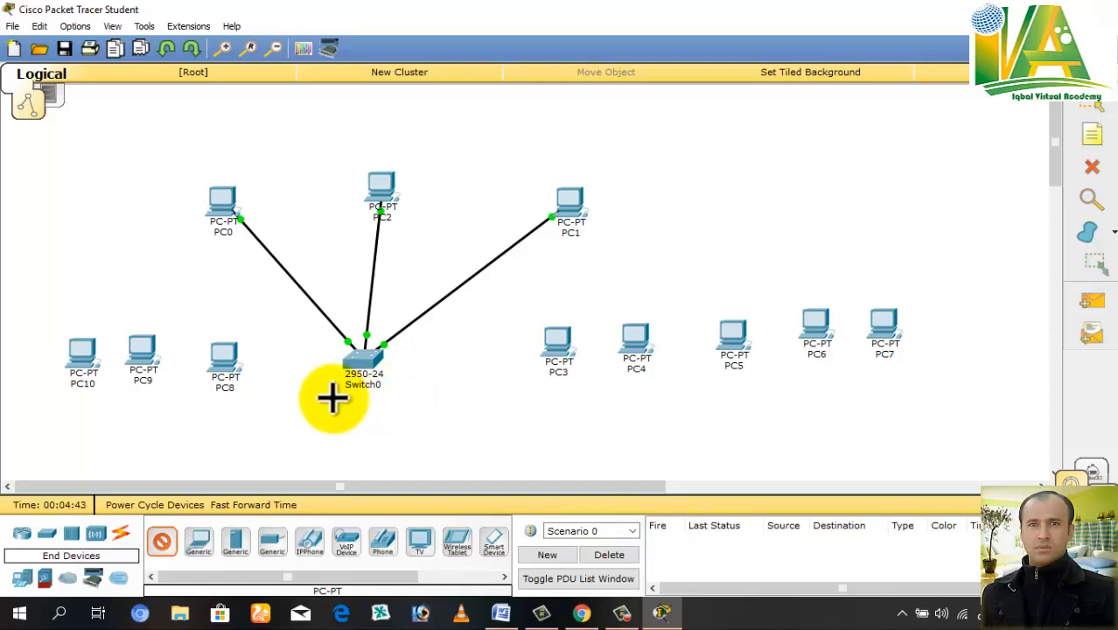
{"action": "mouse_move", "coordinate": [234, 133]}
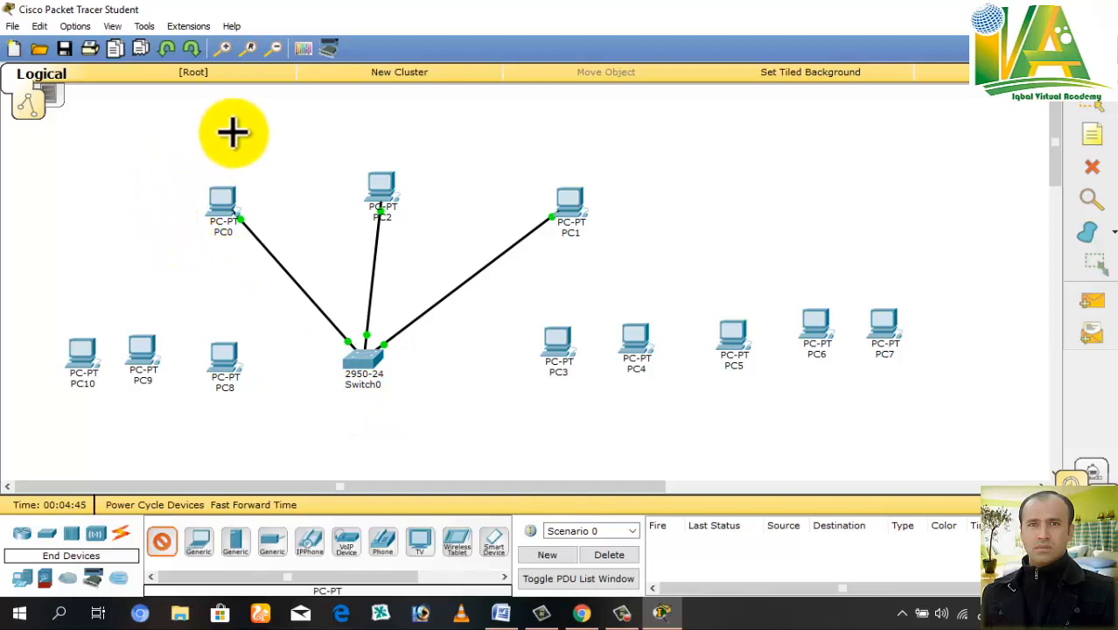